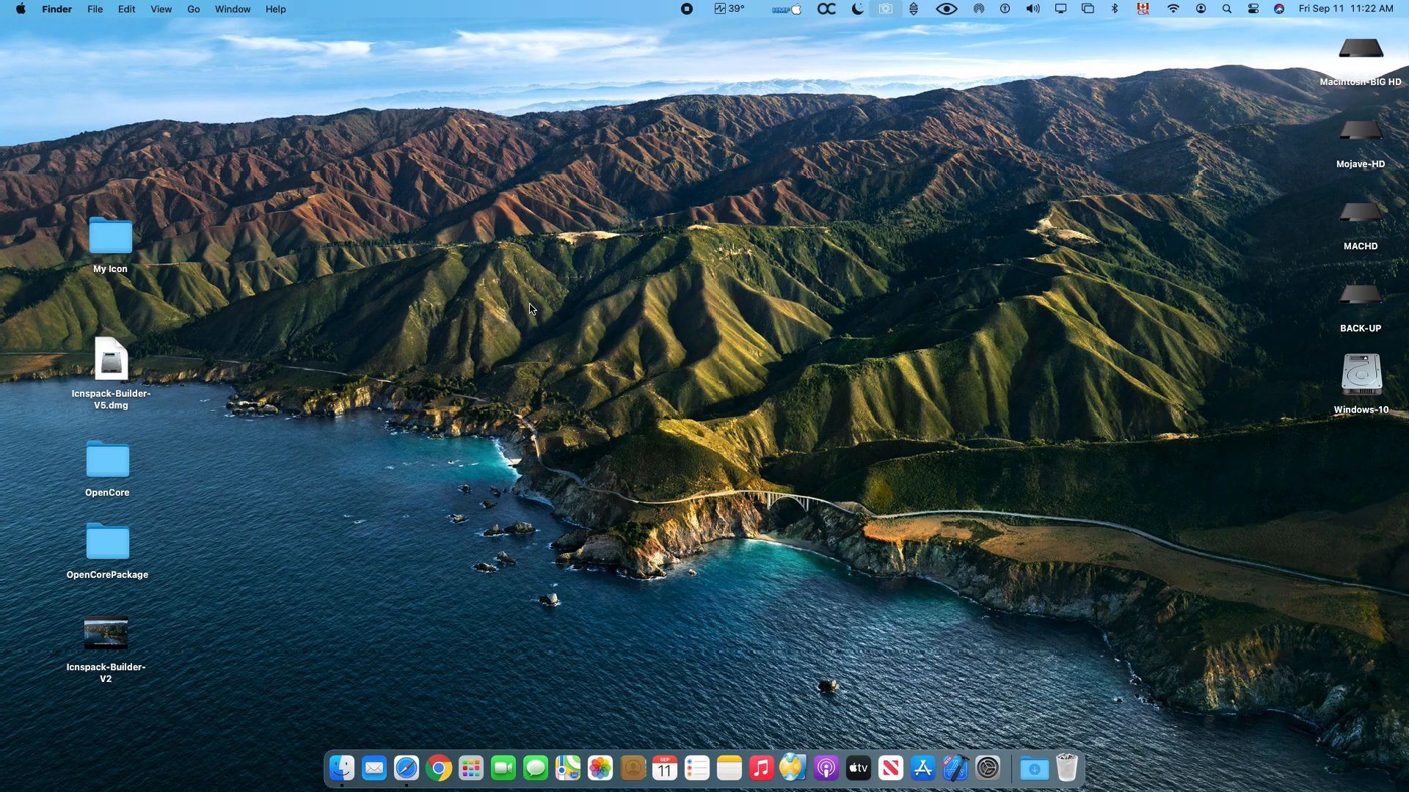
mouse_move(405, 230)
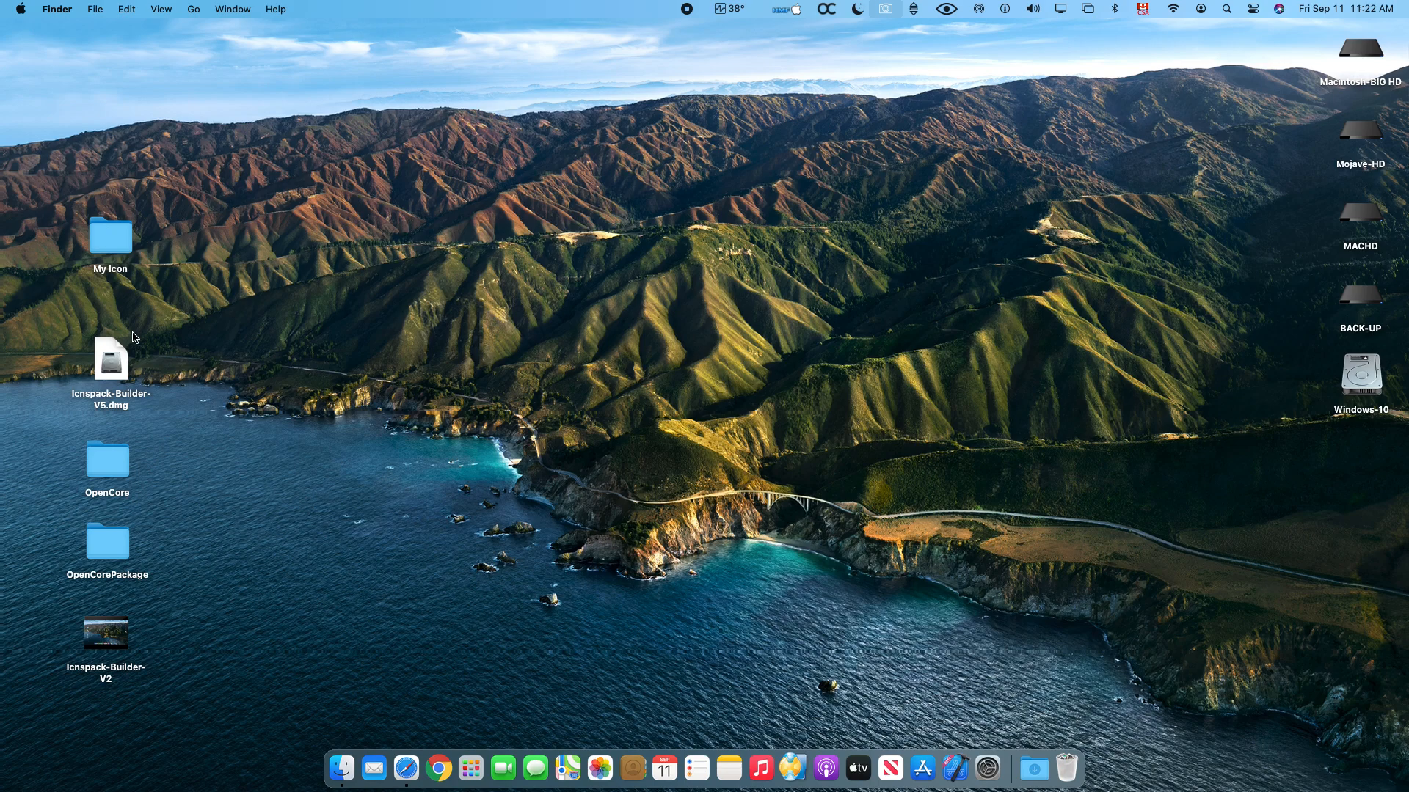
- Copy Icnspack-Builder from its disk image into Applications, replace the old copy, and eject the volume
double_click(110, 360)
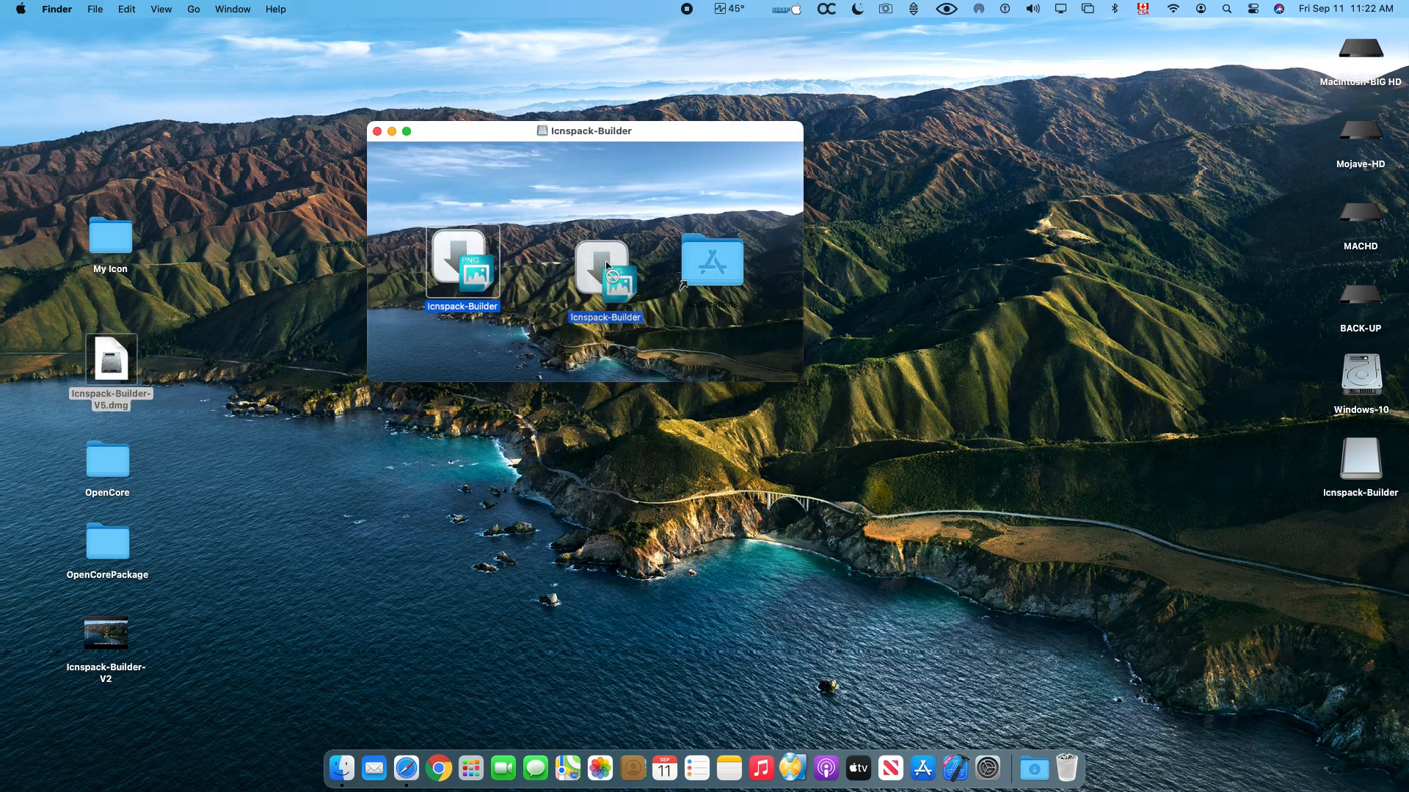
drag(605, 274, 712, 261)
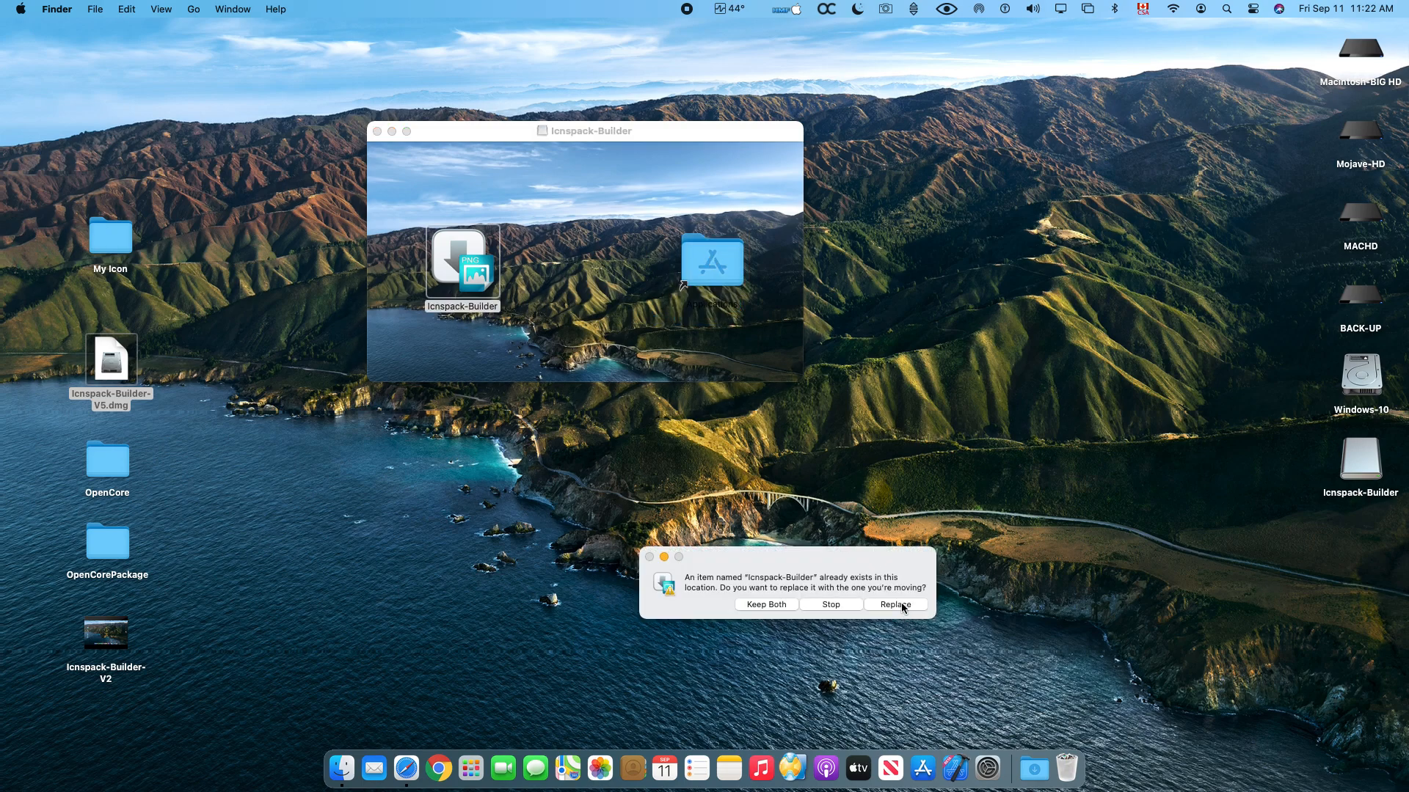
click(895, 604)
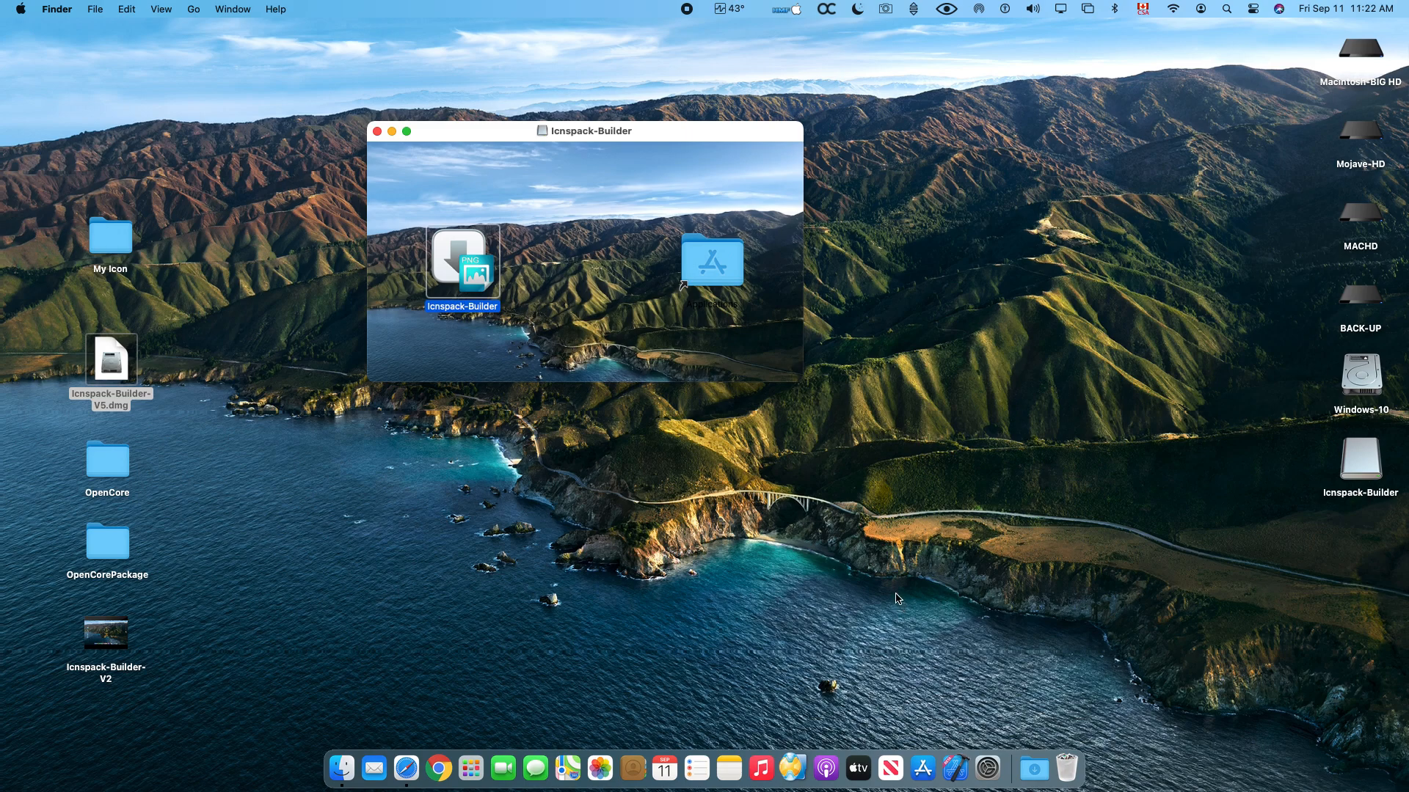
mouse_move(717, 332)
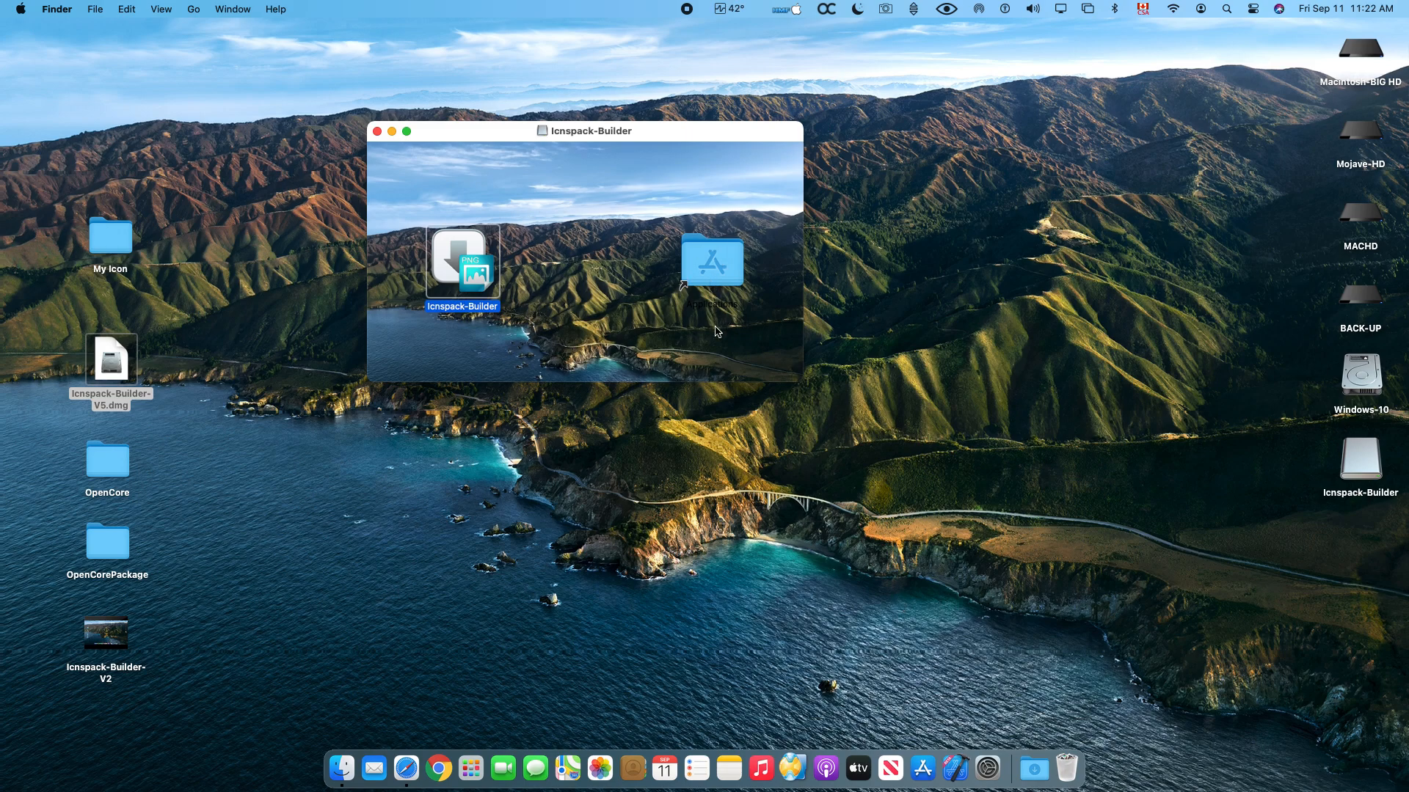
right_click(1360, 458)
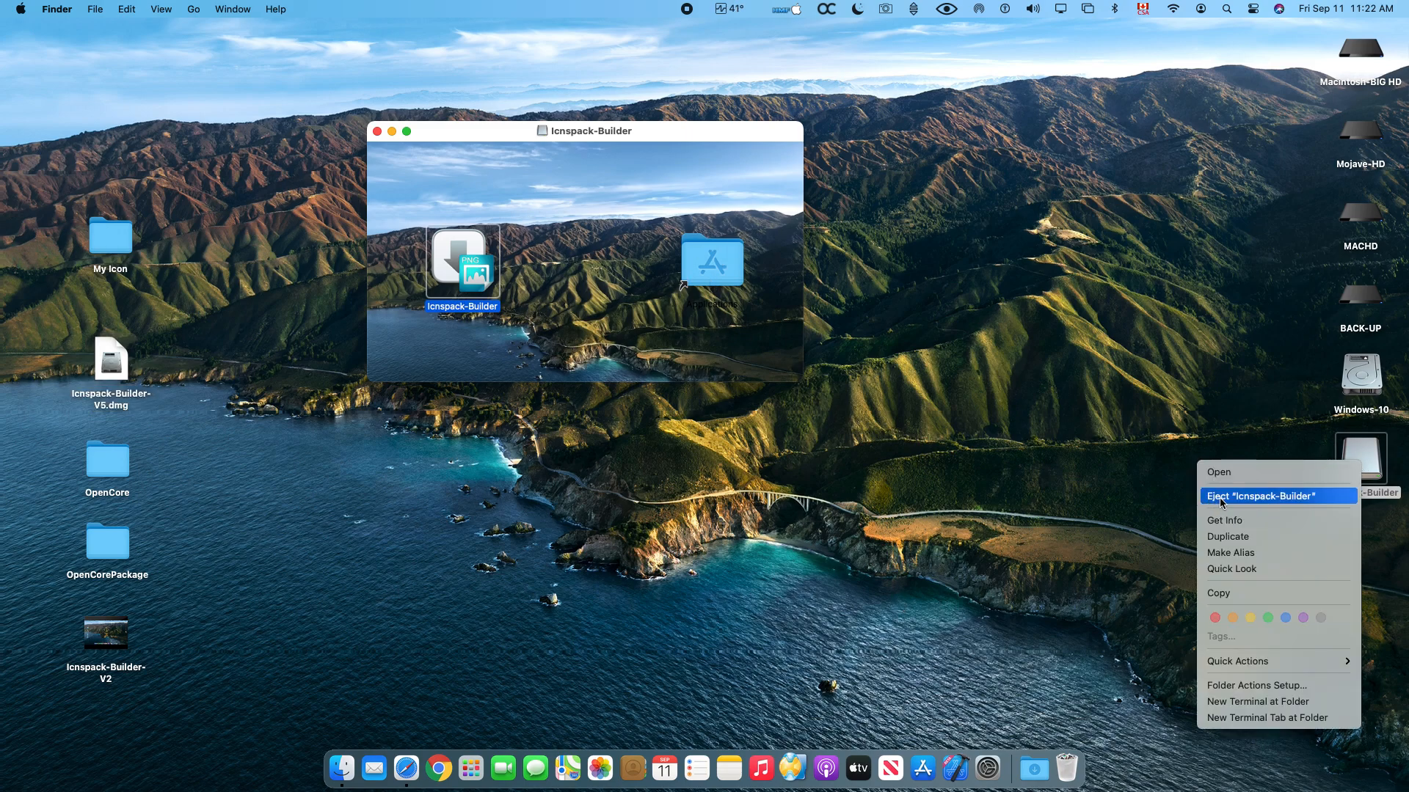
click(1260, 496)
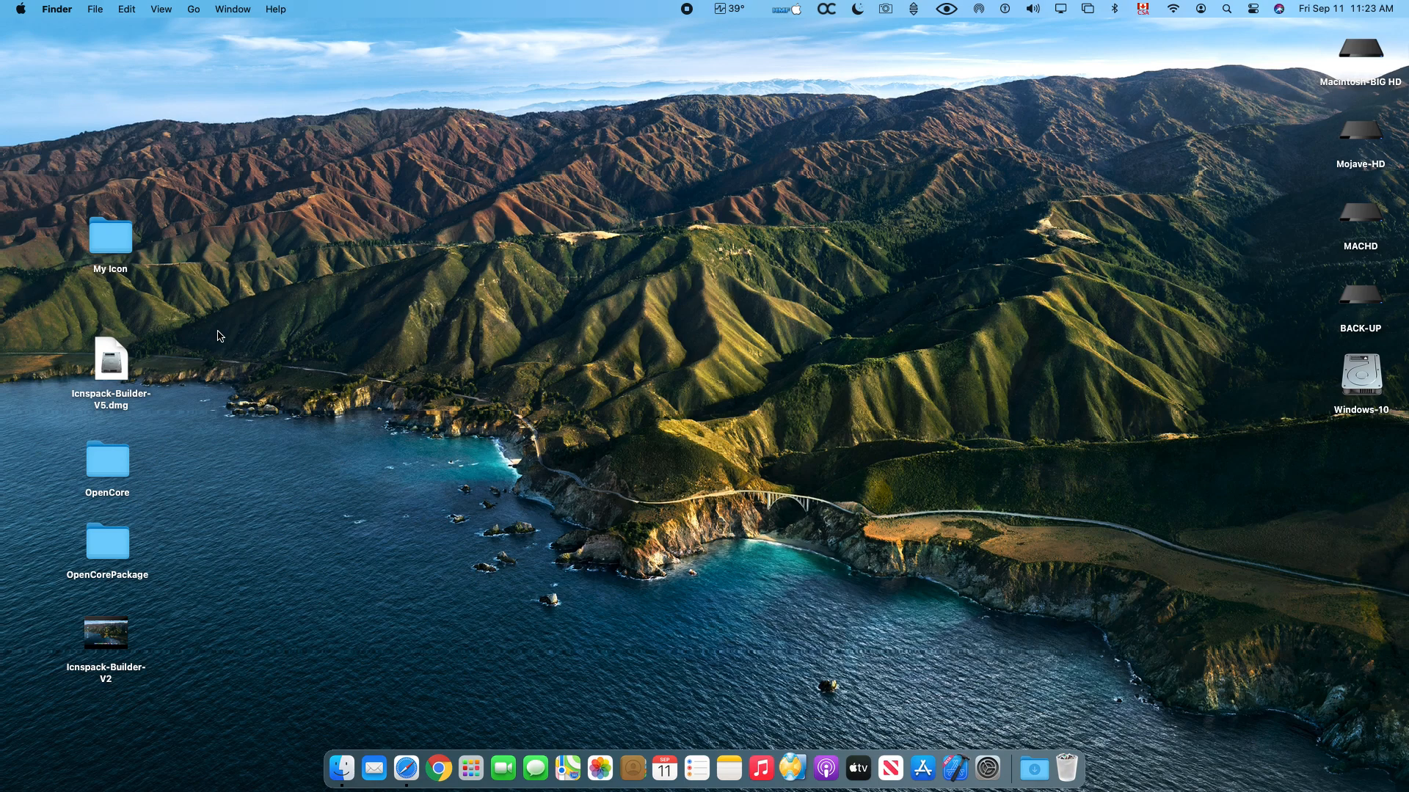
mouse_move(442, 283)
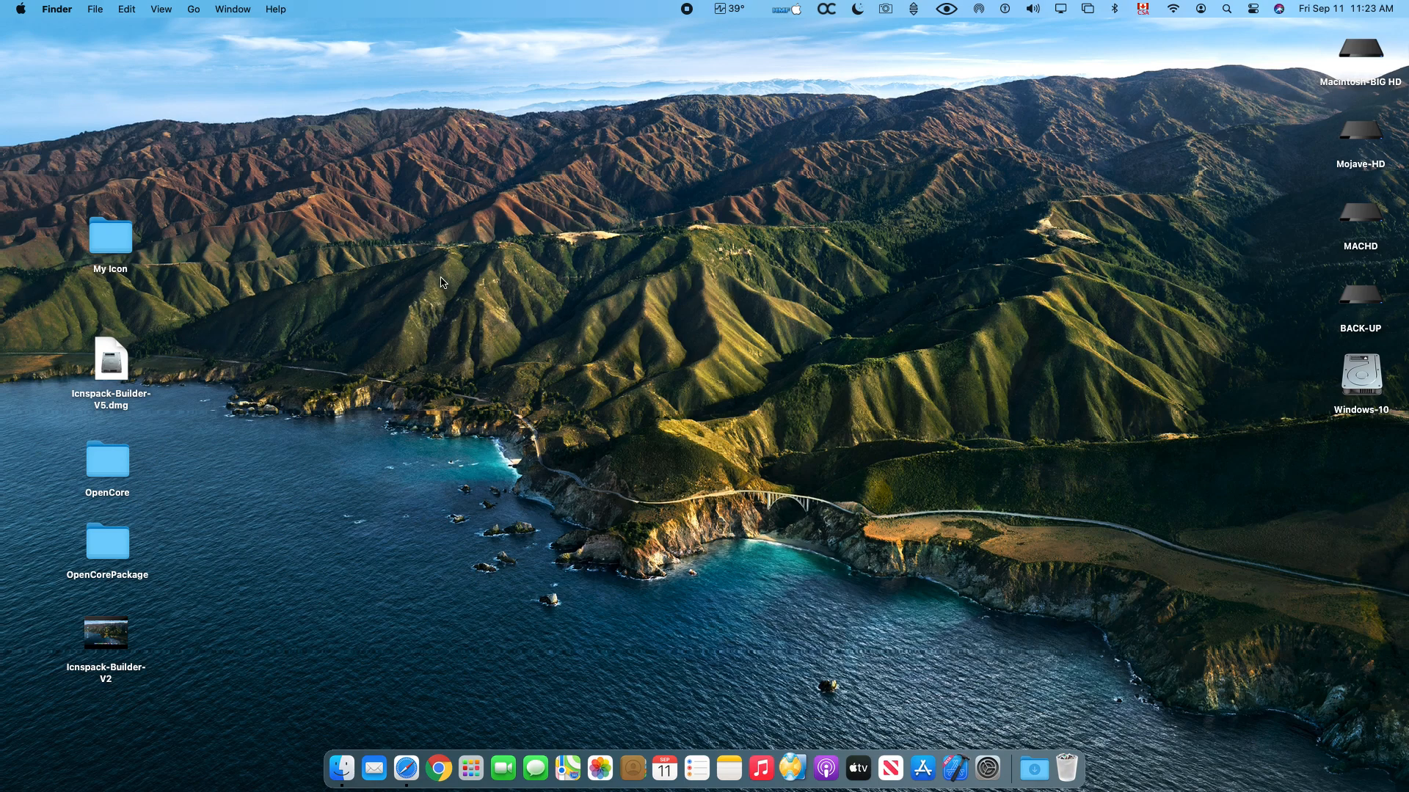
mouse_move(490, 737)
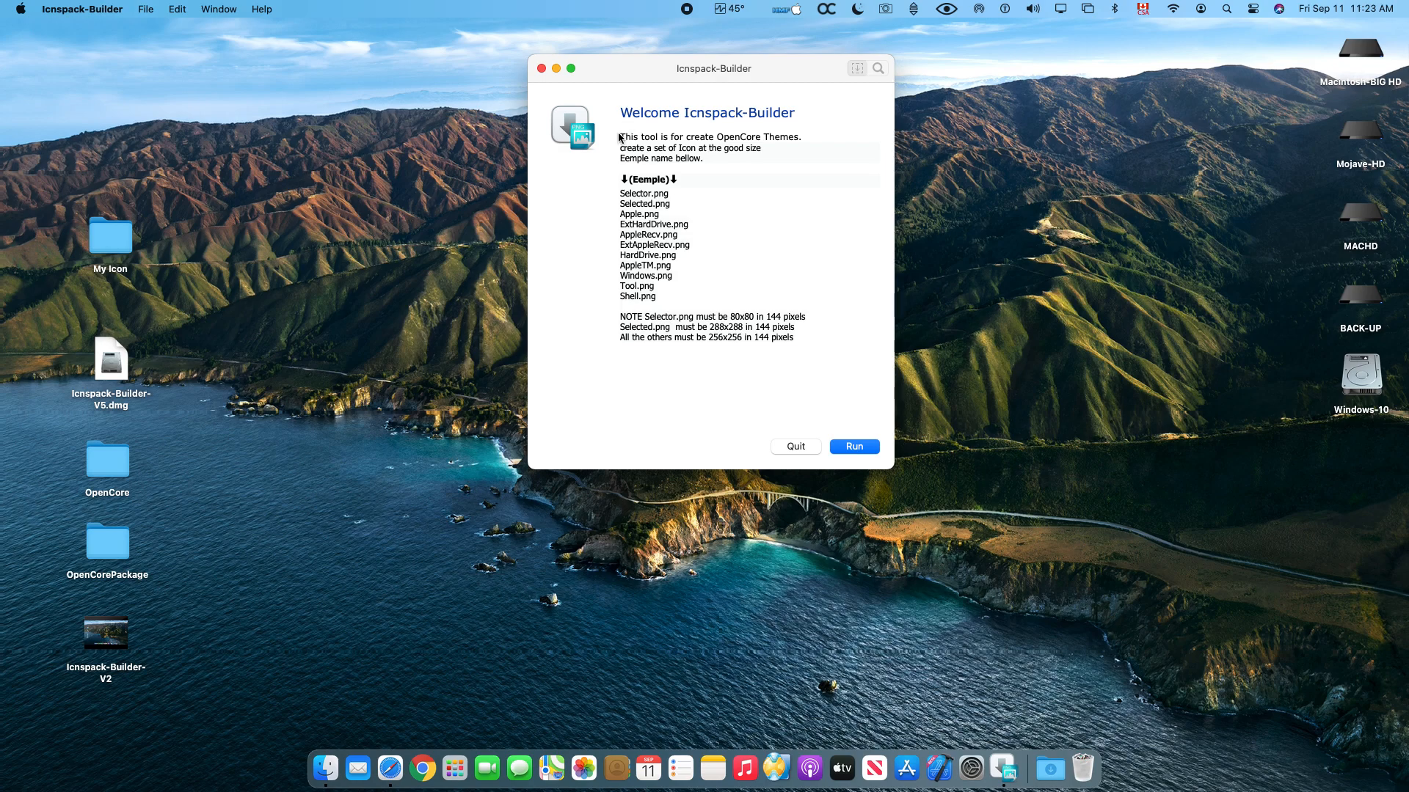
mouse_move(740, 381)
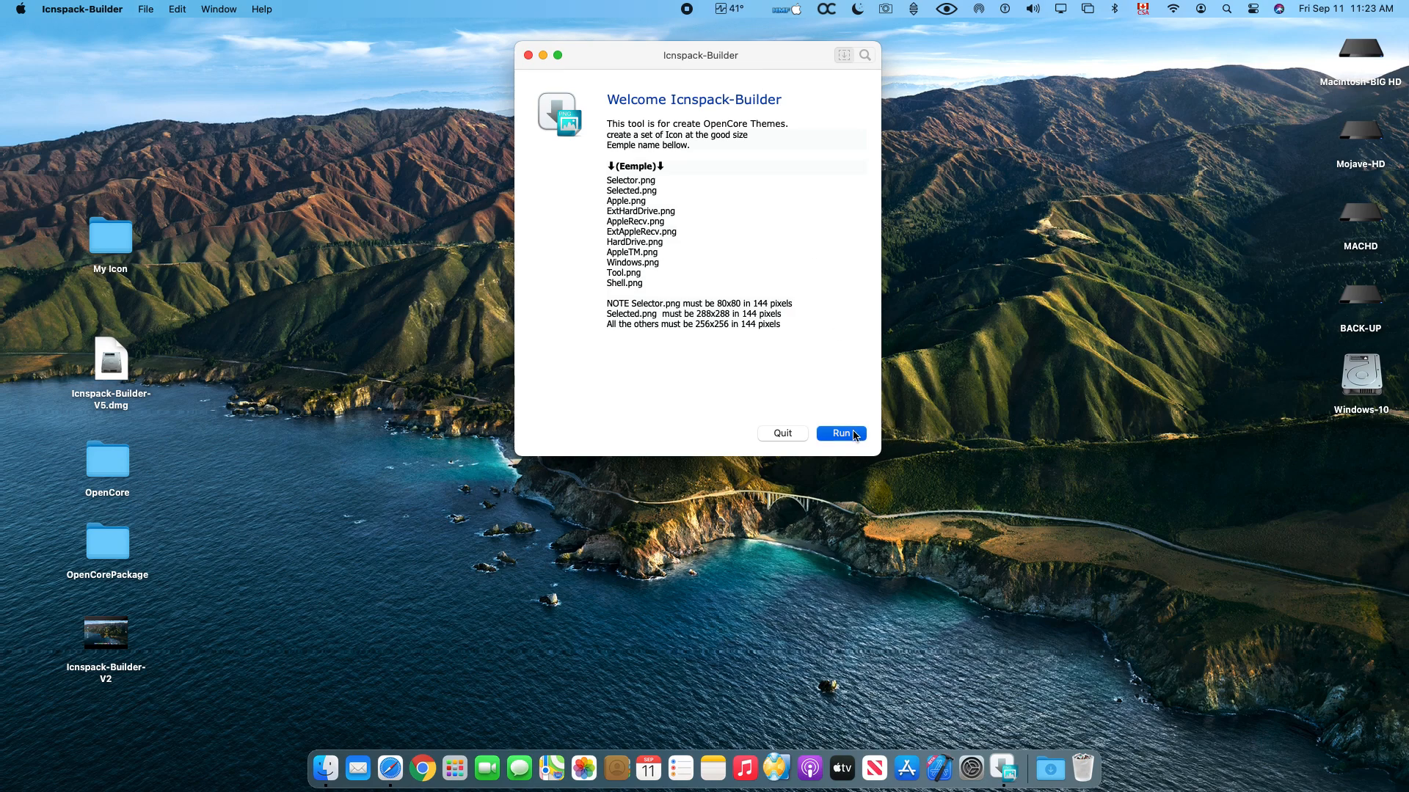
- Dismiss the welcome notes on icon names and sizes and run the builder
click(841, 433)
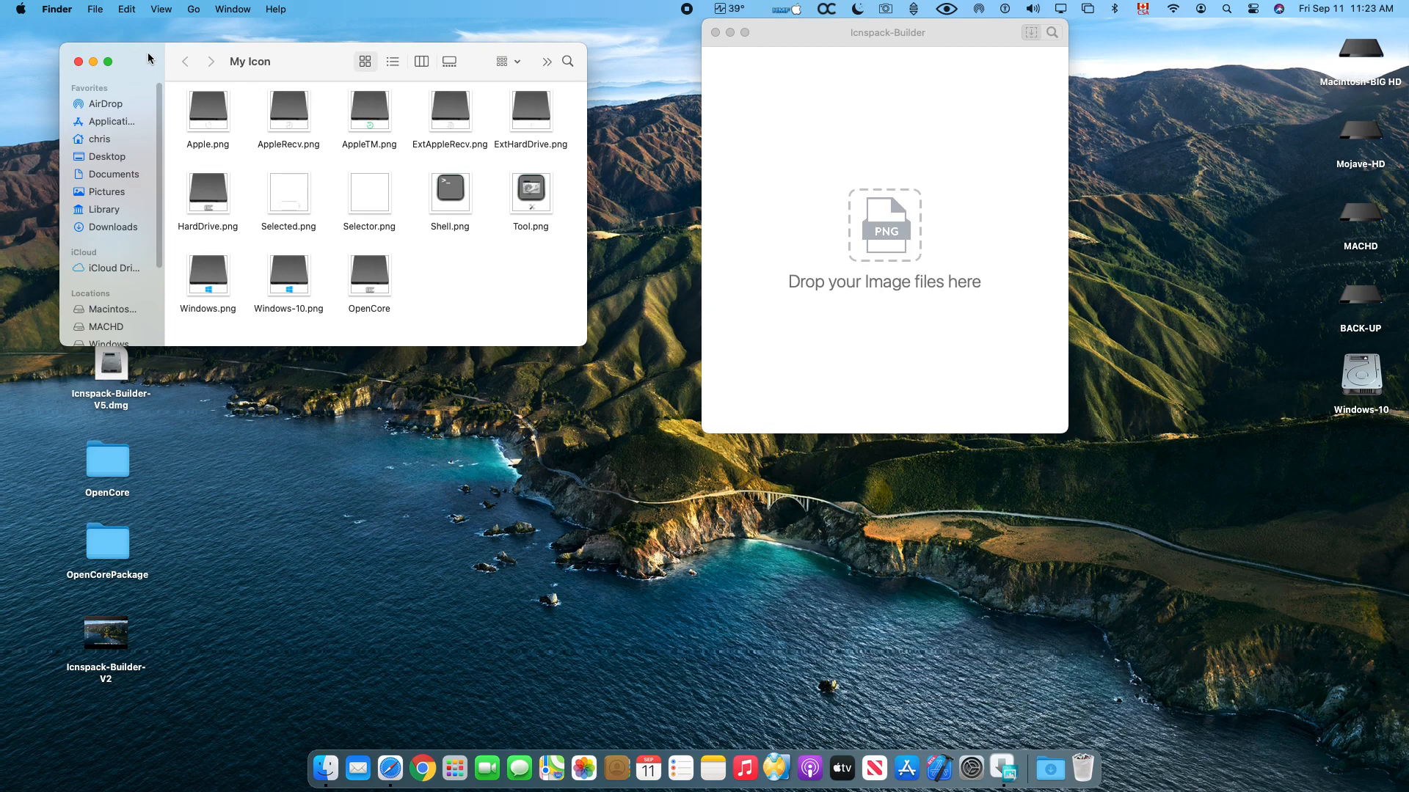
mouse_move(501, 190)
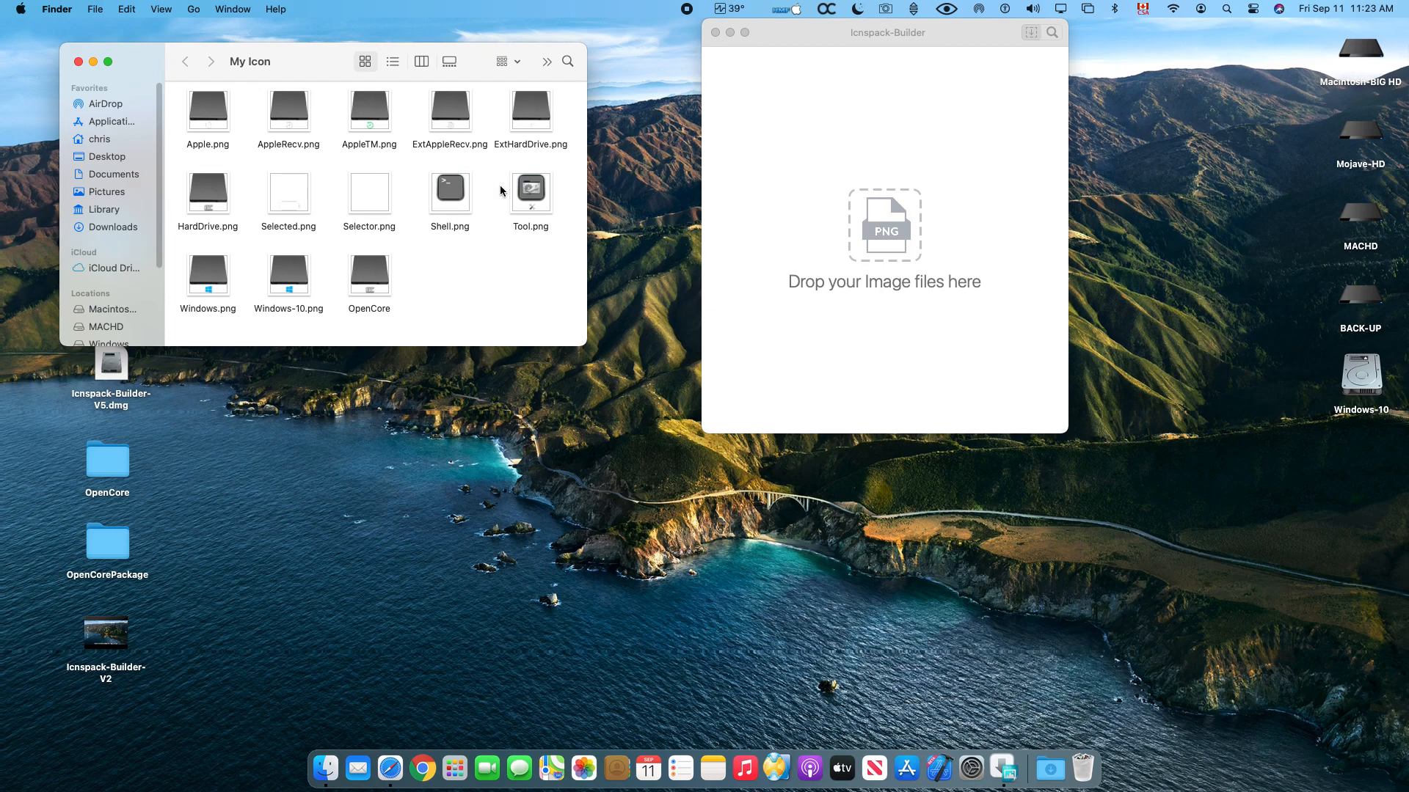
mouse_move(476, 235)
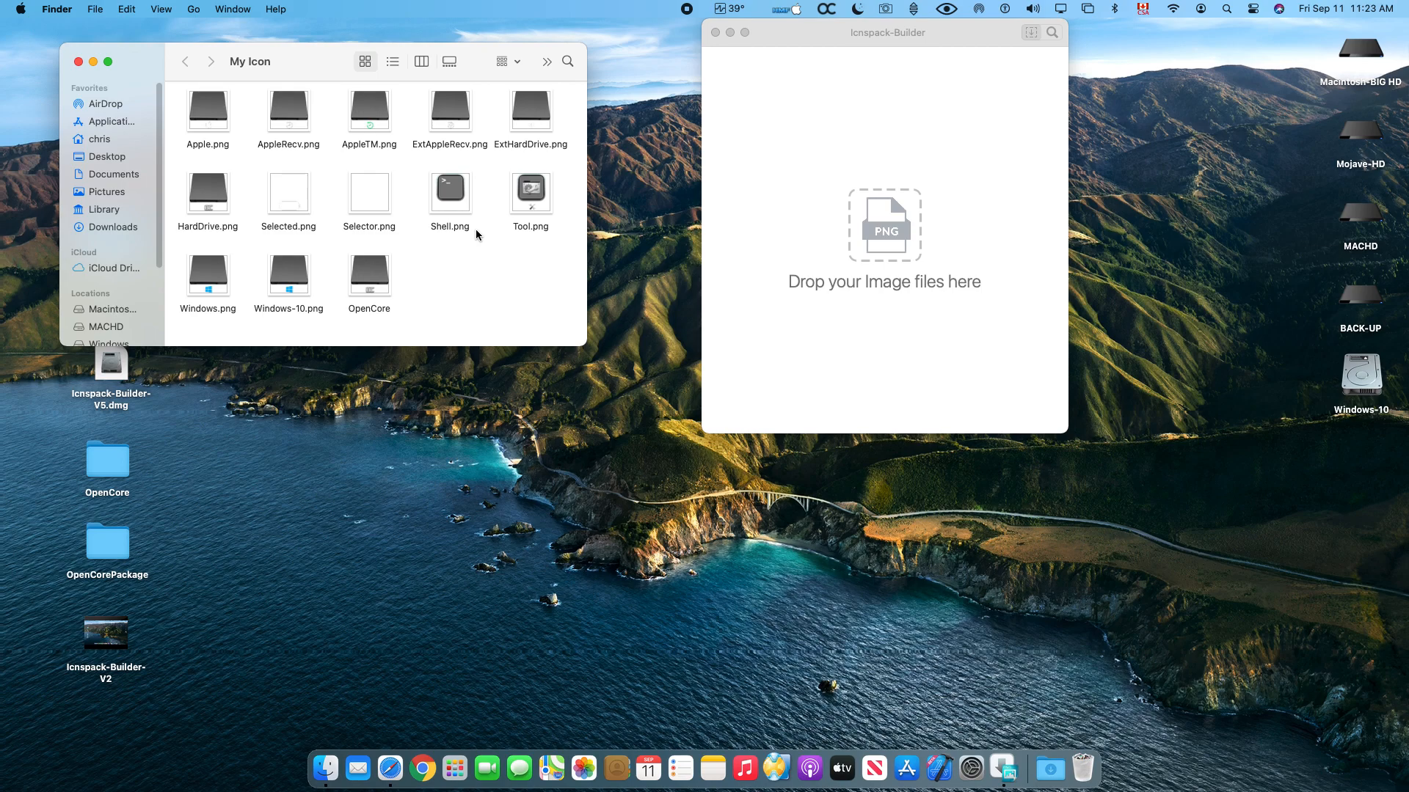
- Select all the PNG icons in the My Icon folder for loading
key(cmd+a)
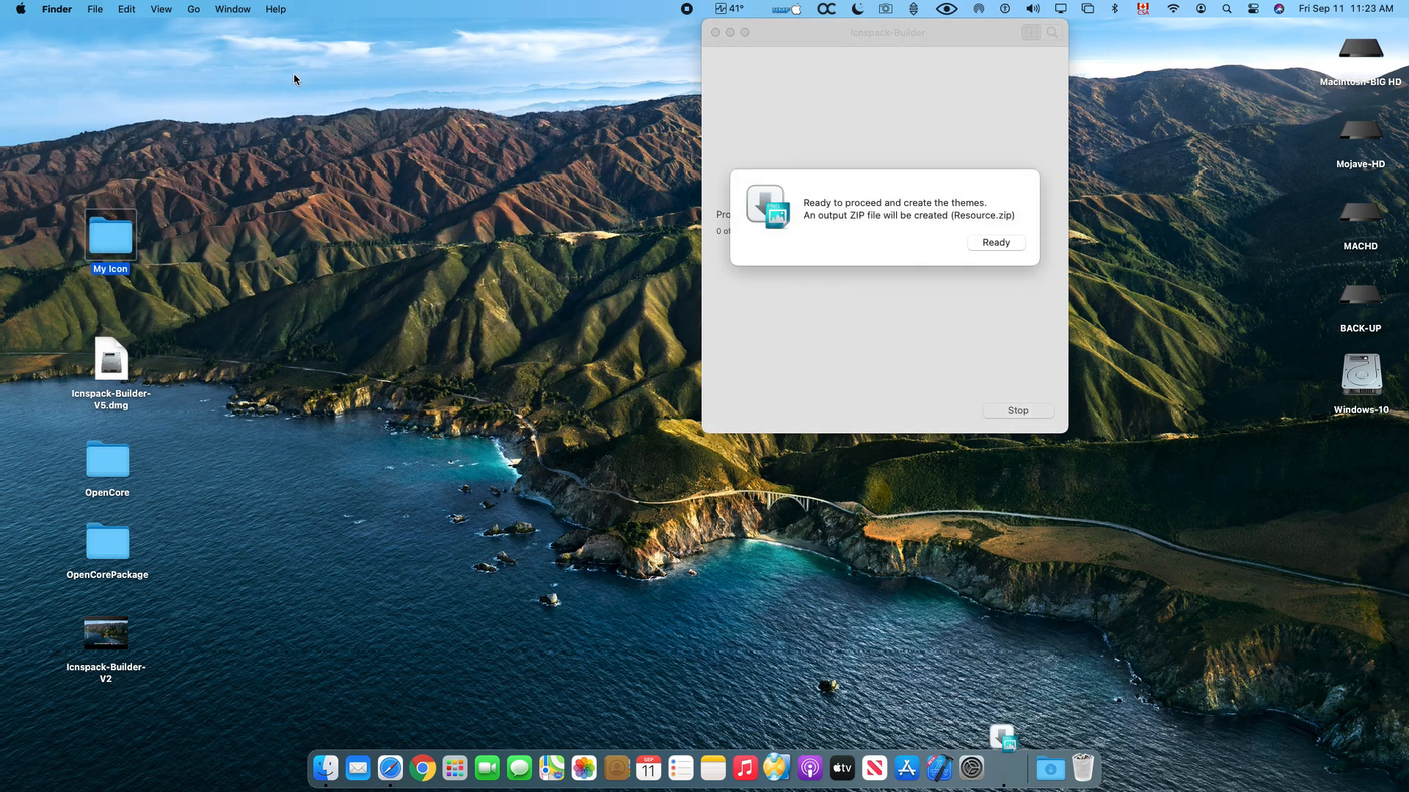
- Confirm Ready to convert the PNGs into icons, then acknowledge completion with Done
click(995, 243)
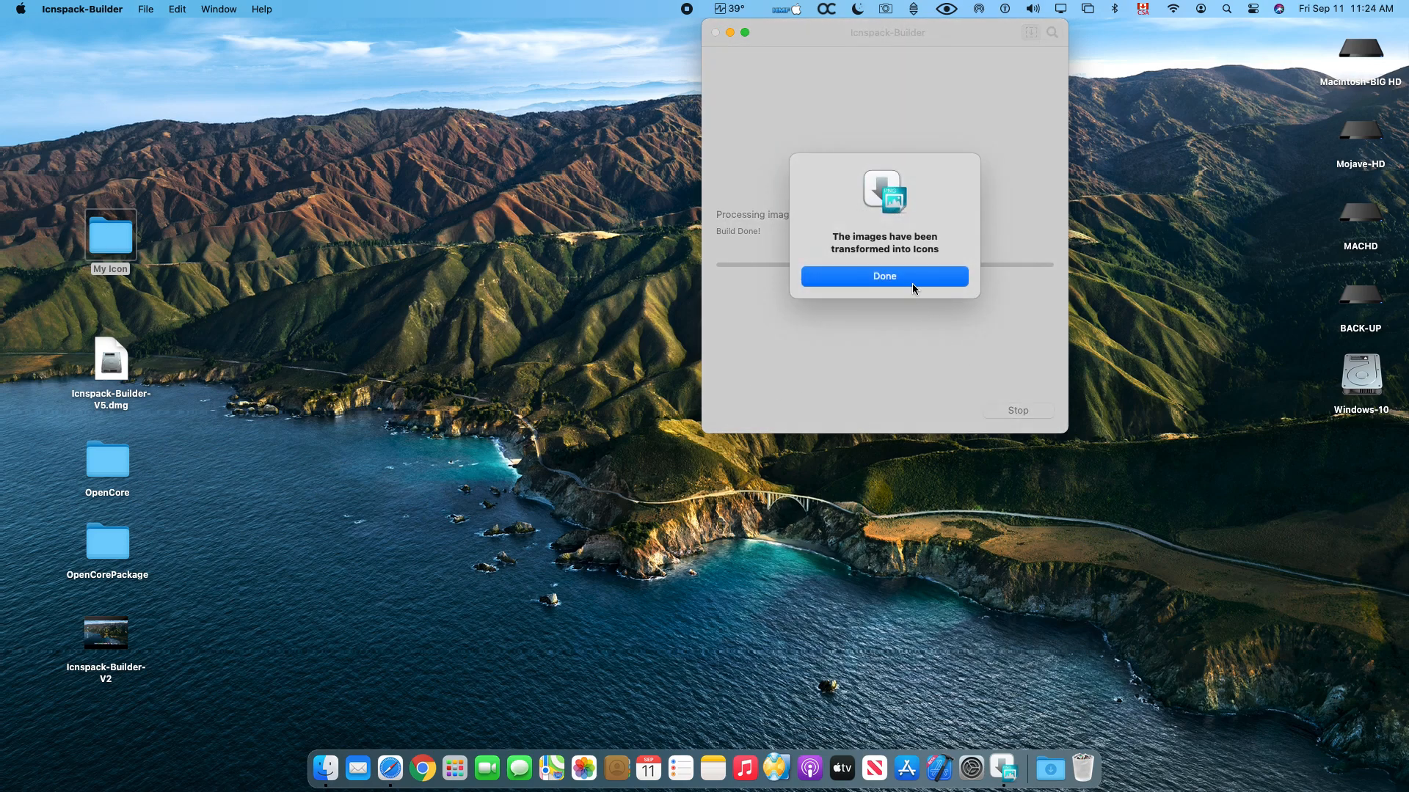
click(884, 276)
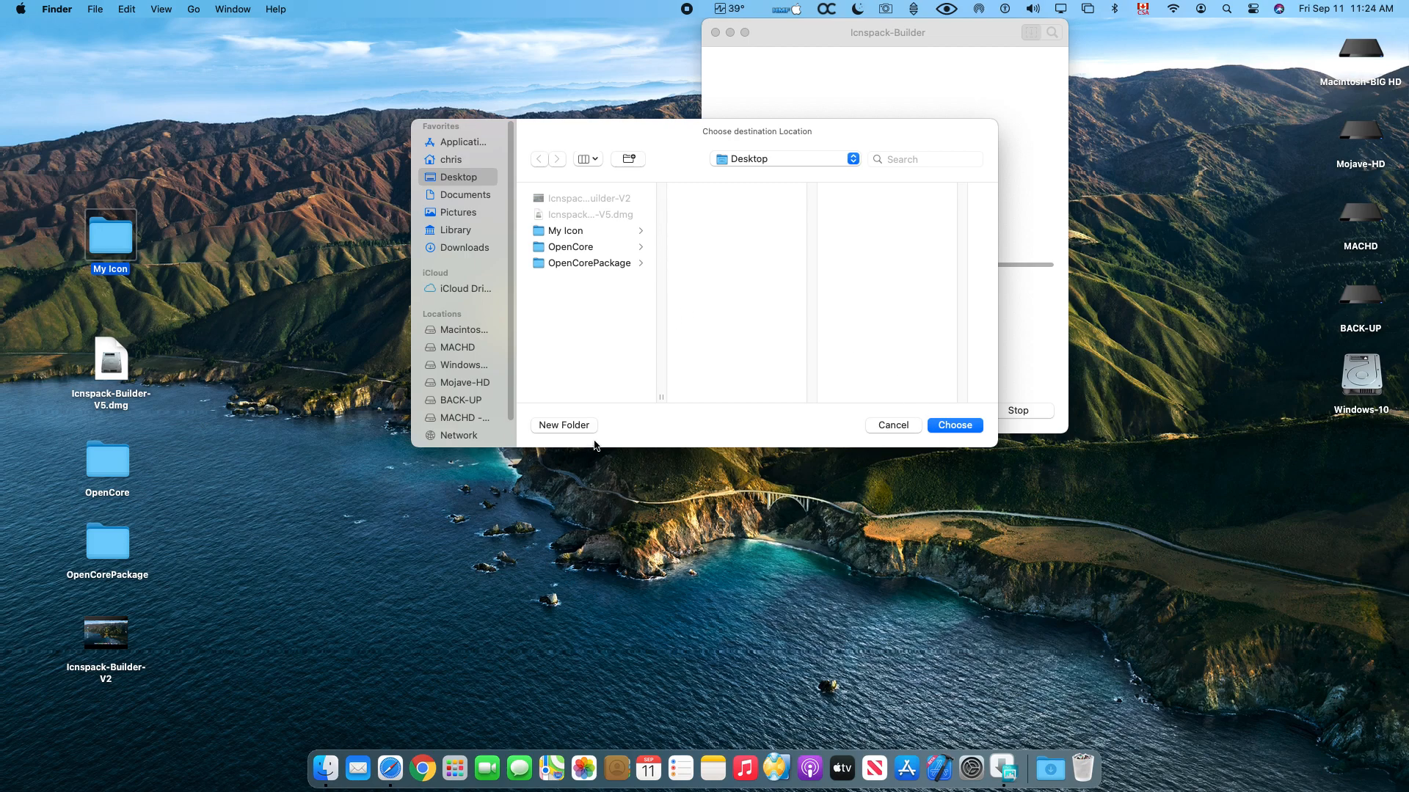
mouse_move(603, 450)
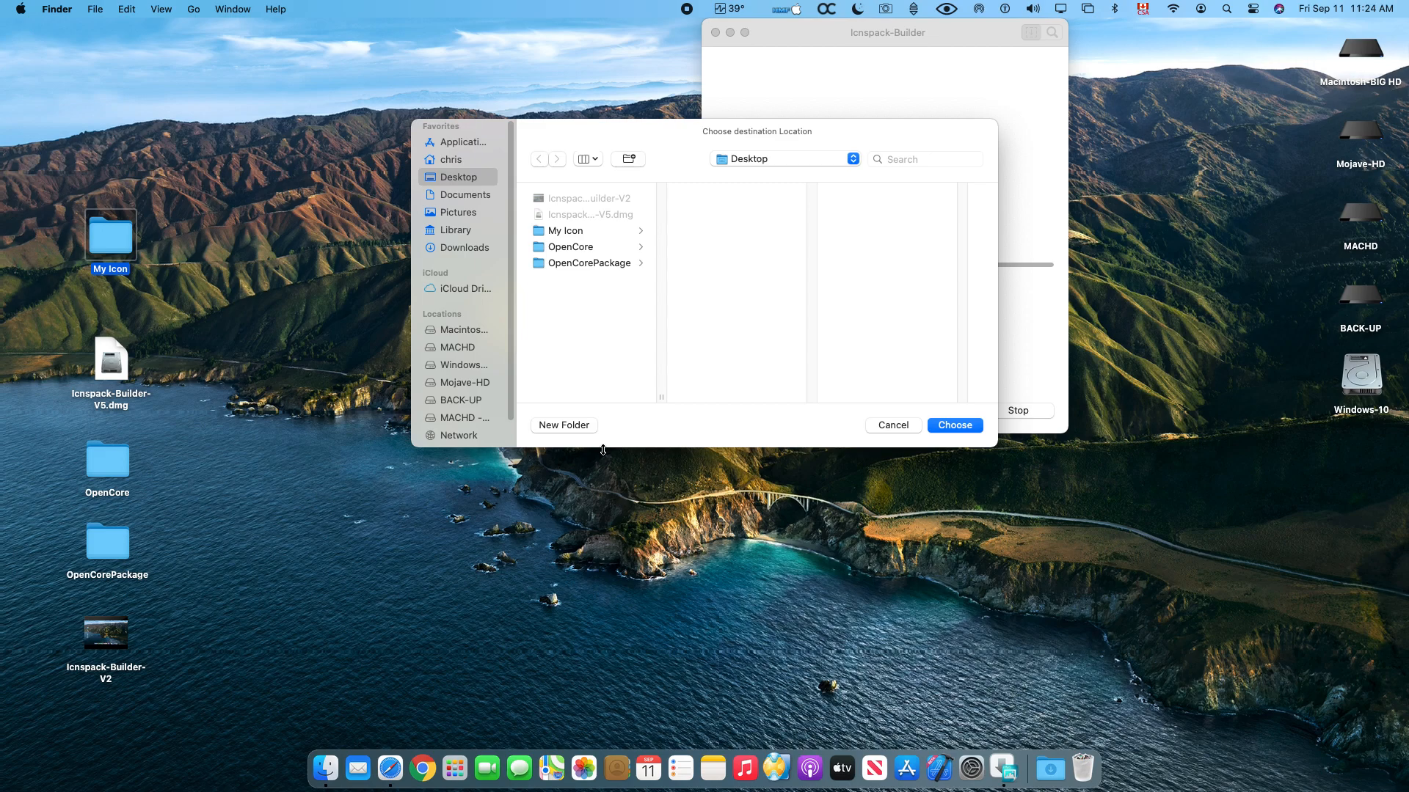
mouse_move(457, 236)
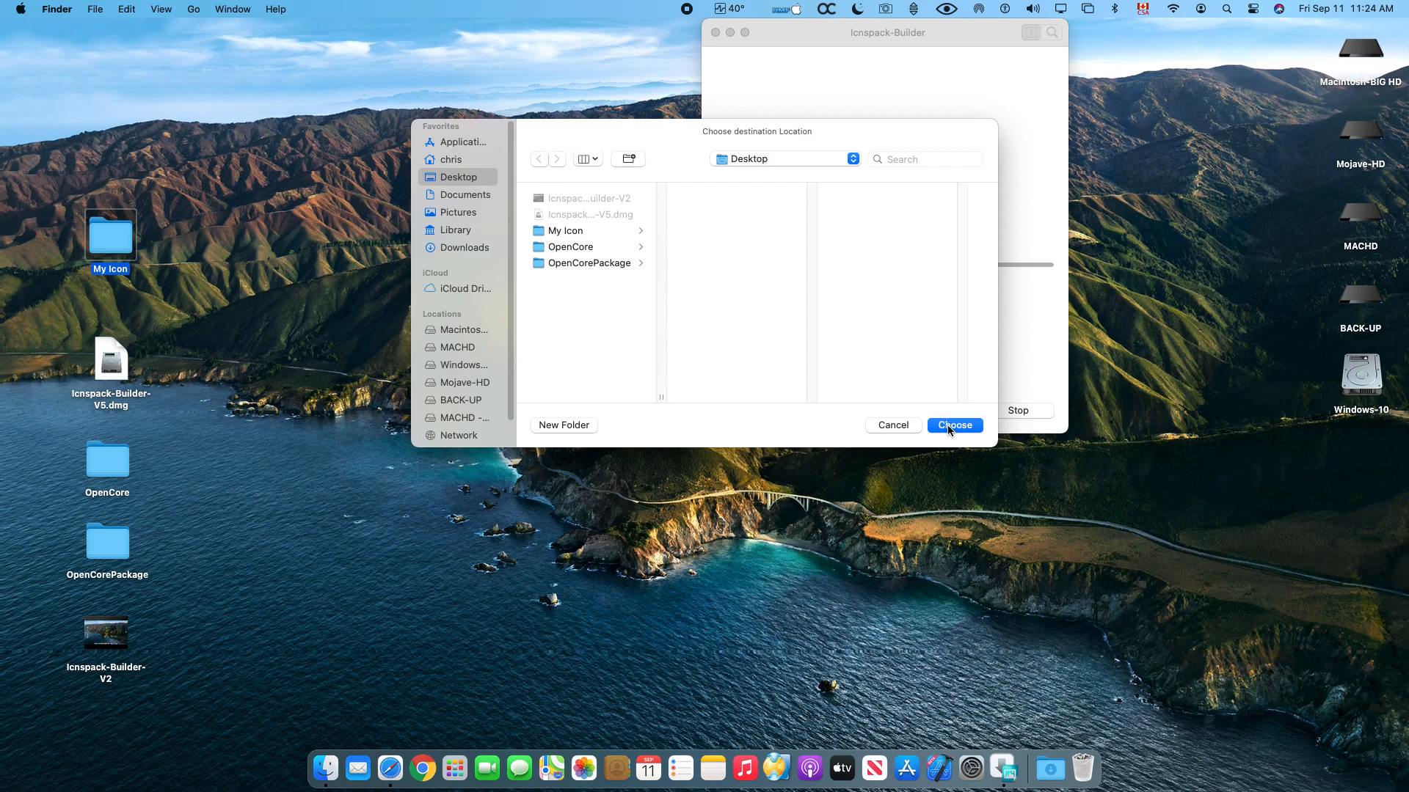
- Choose Desktop as the save location for Resource.zip
click(954, 425)
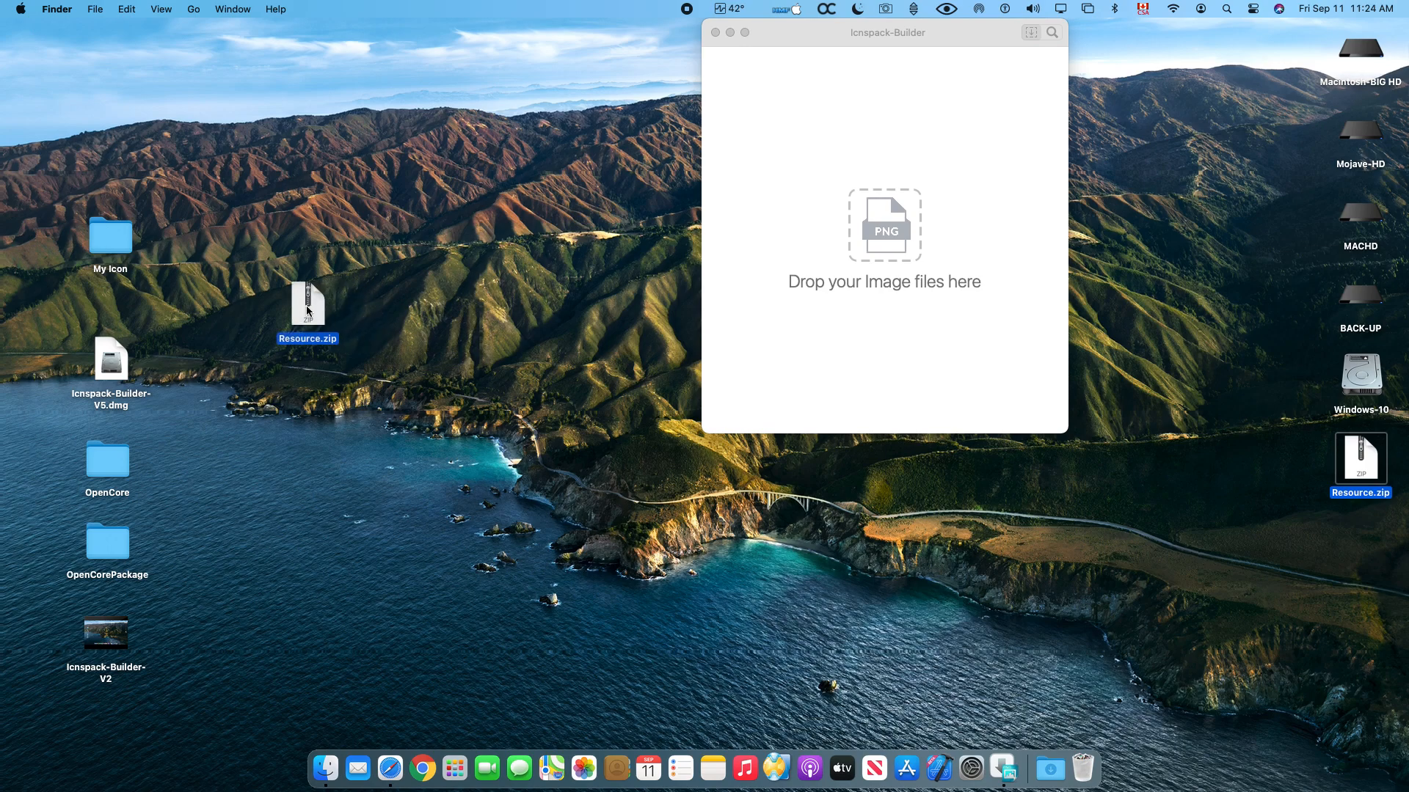
- Select the newly created Resource.zip to reach the Resource folder's .icns files
click(716, 33)
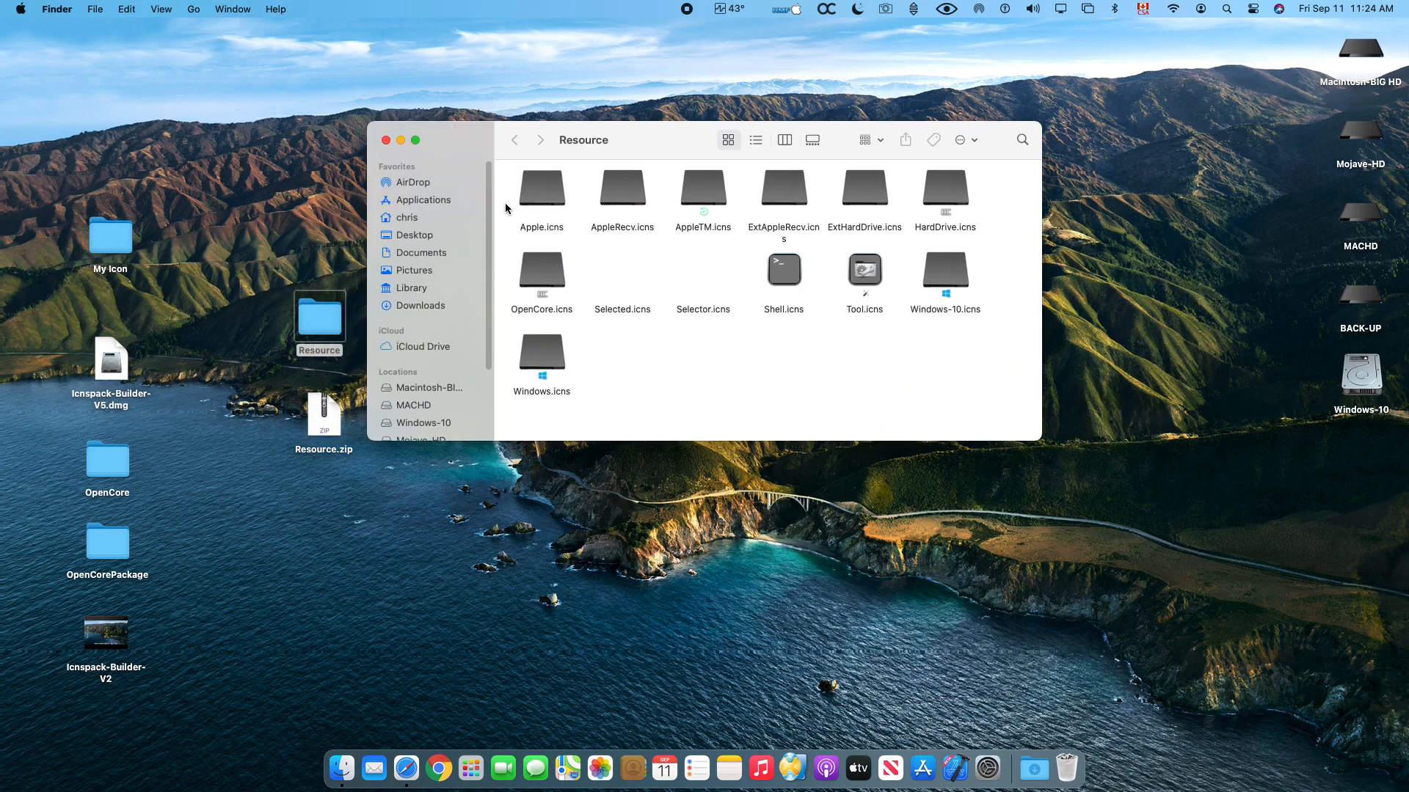
mouse_move(916, 387)
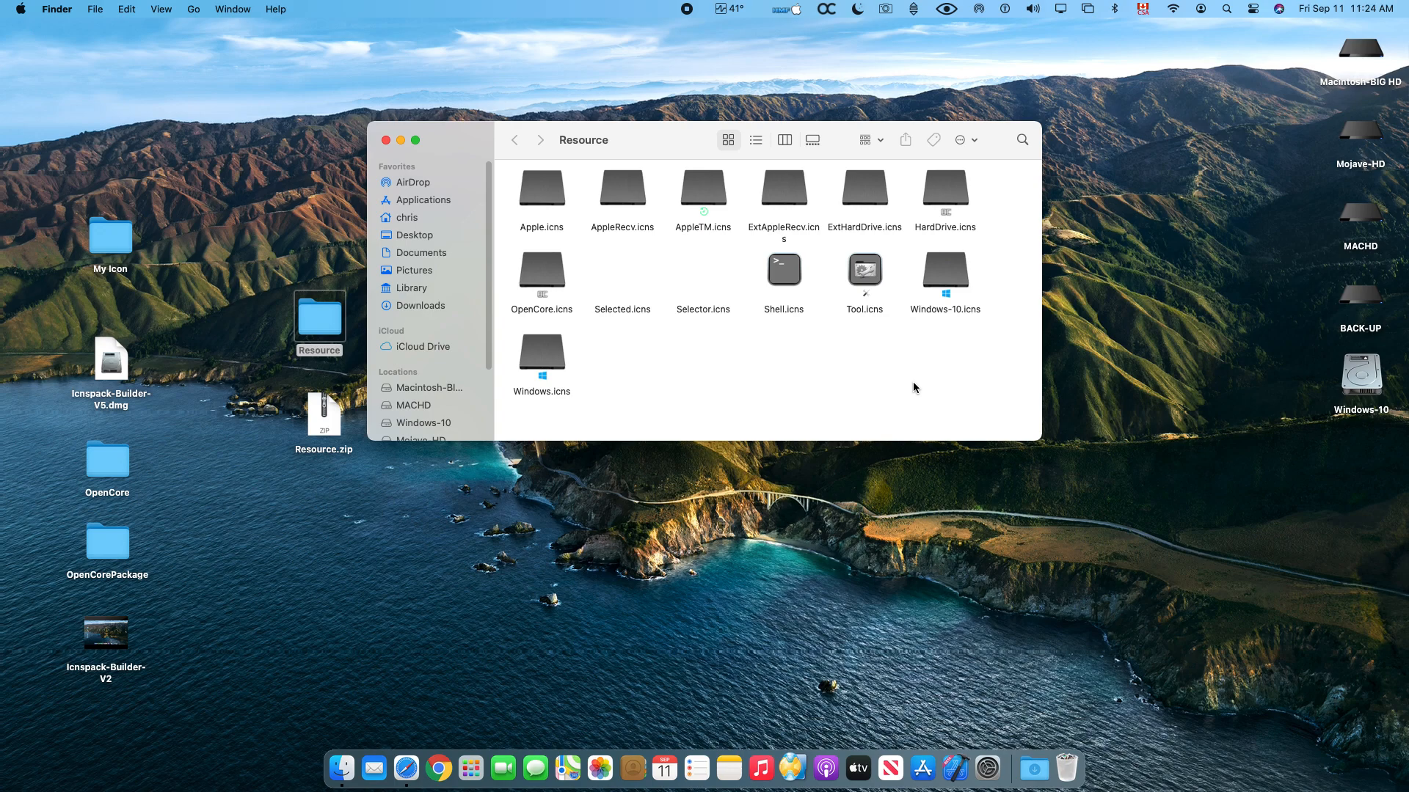
mouse_move(920, 375)
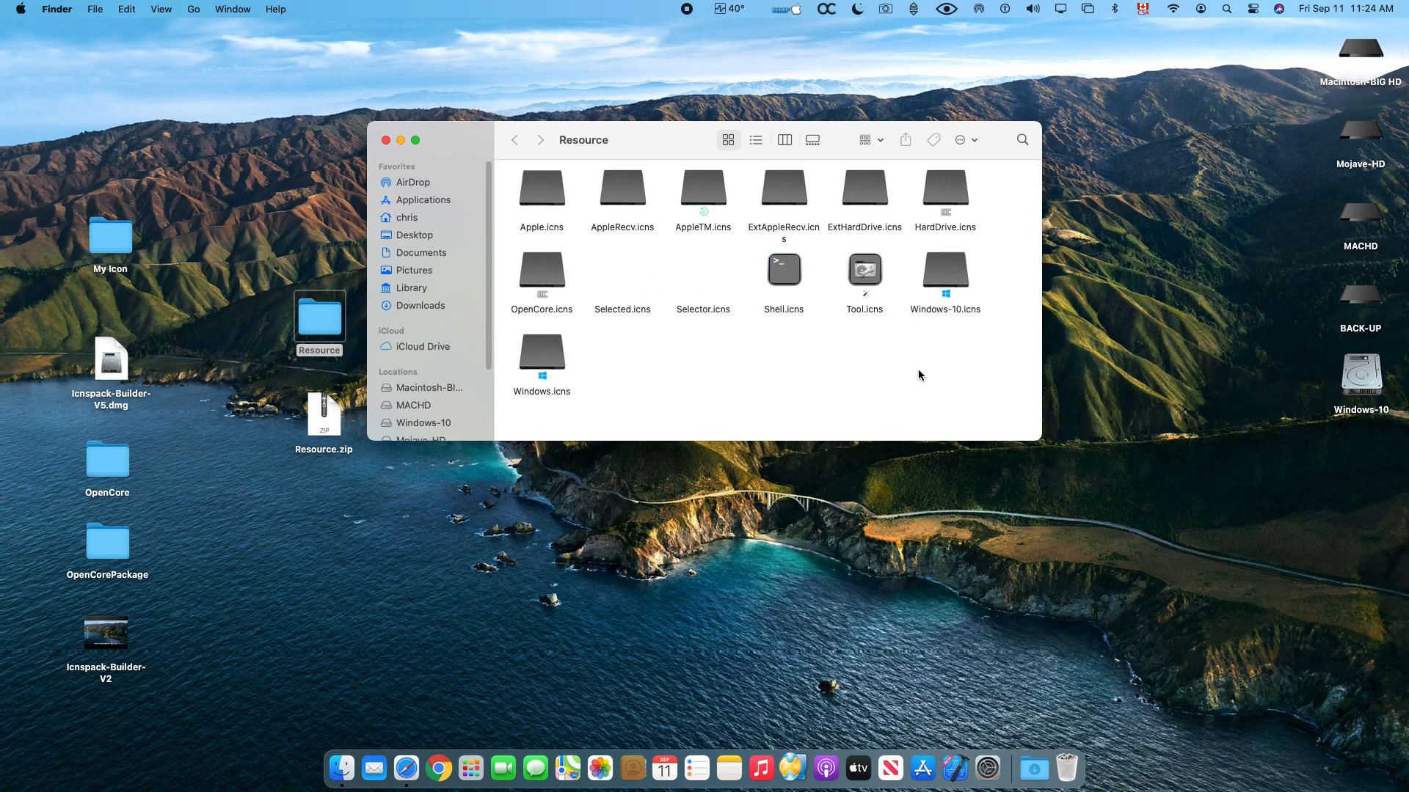
mouse_move(911, 372)
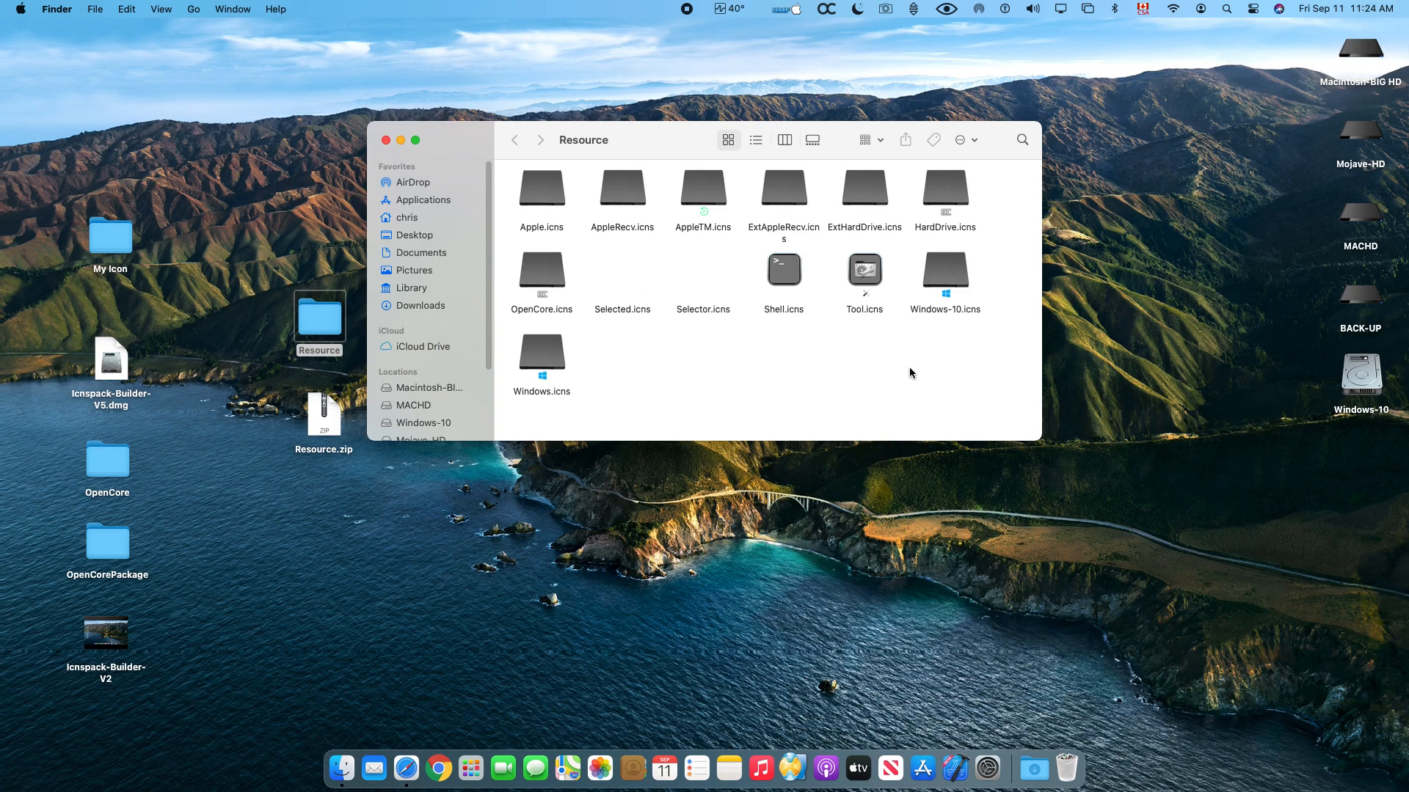
click(542, 189)
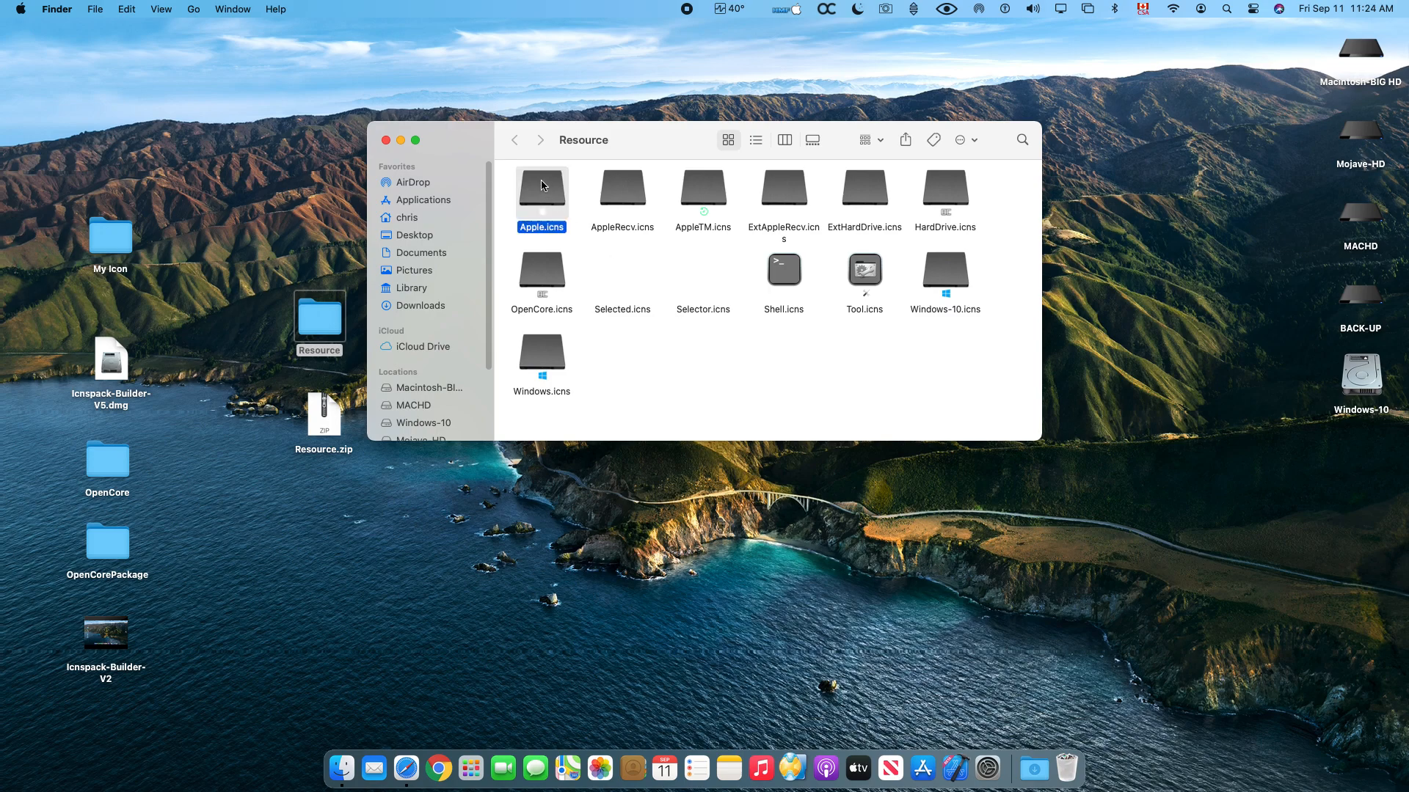
double_click(541, 189)
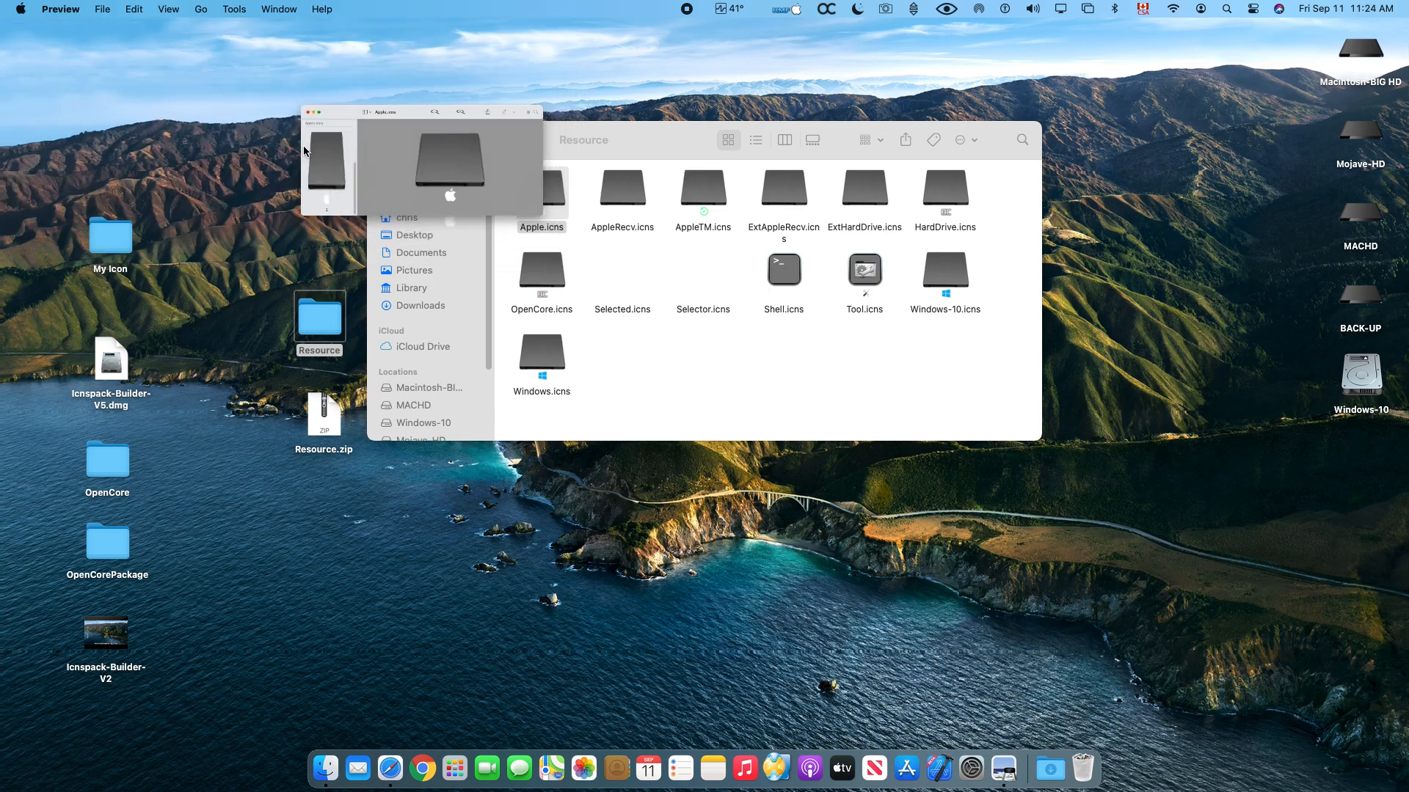
right_click(541, 187)
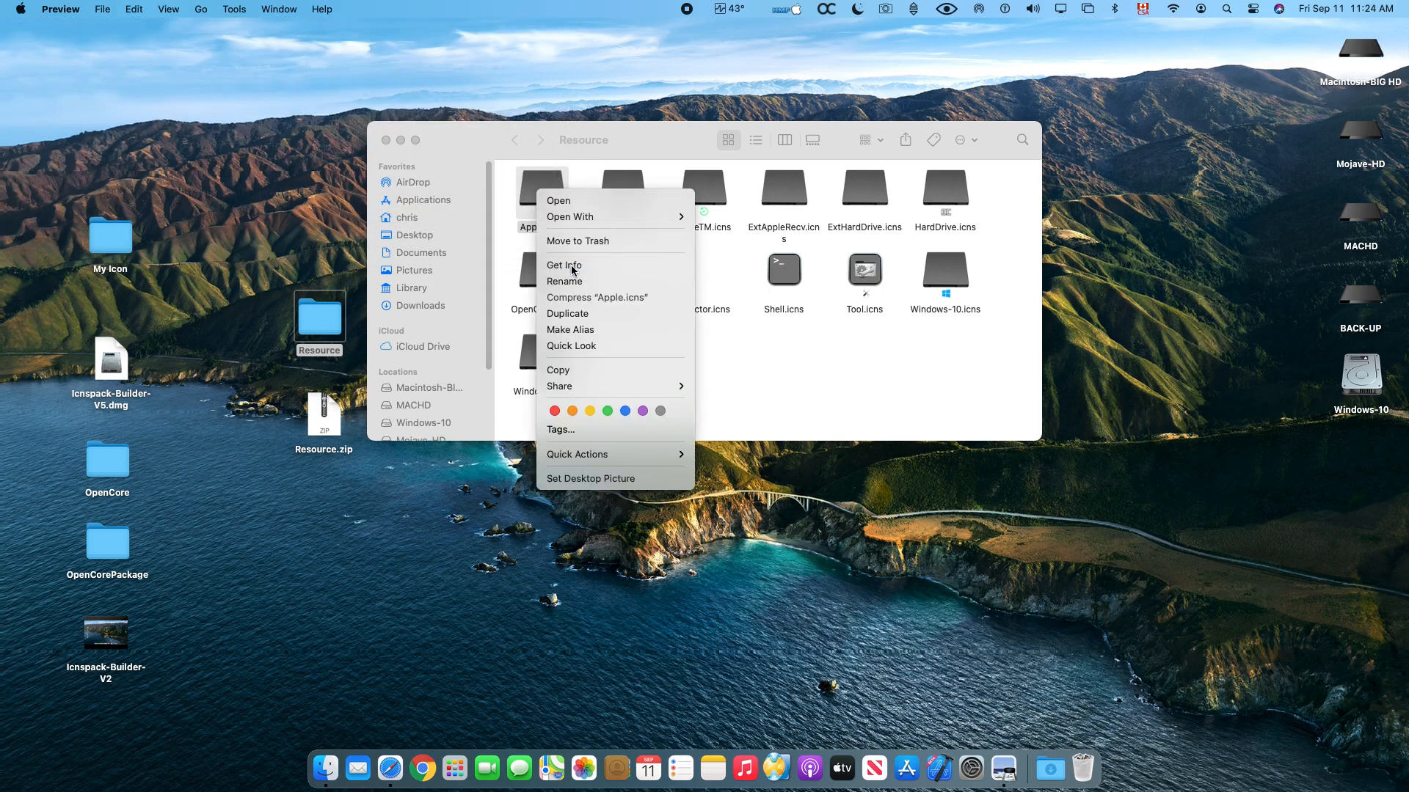
click(564, 265)
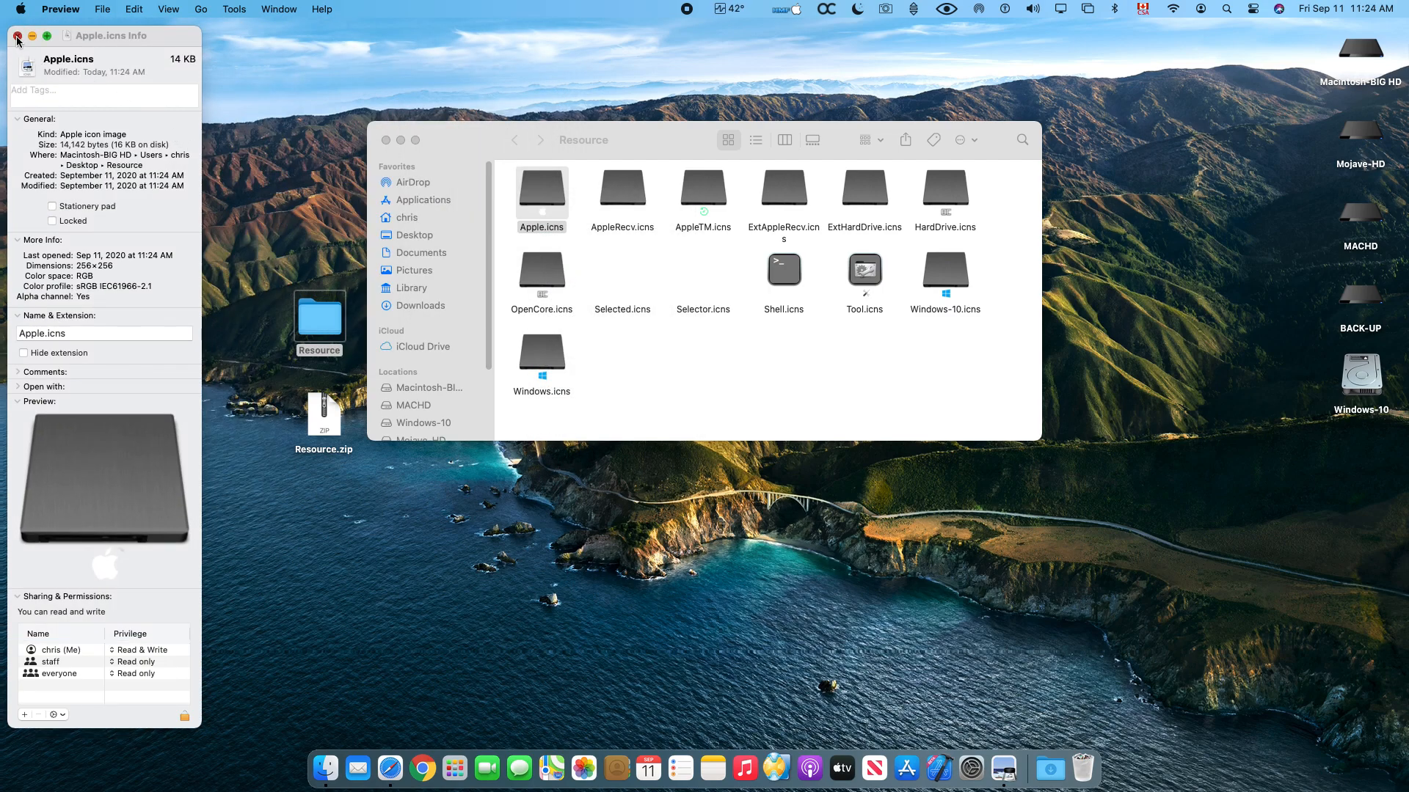
click(14, 35)
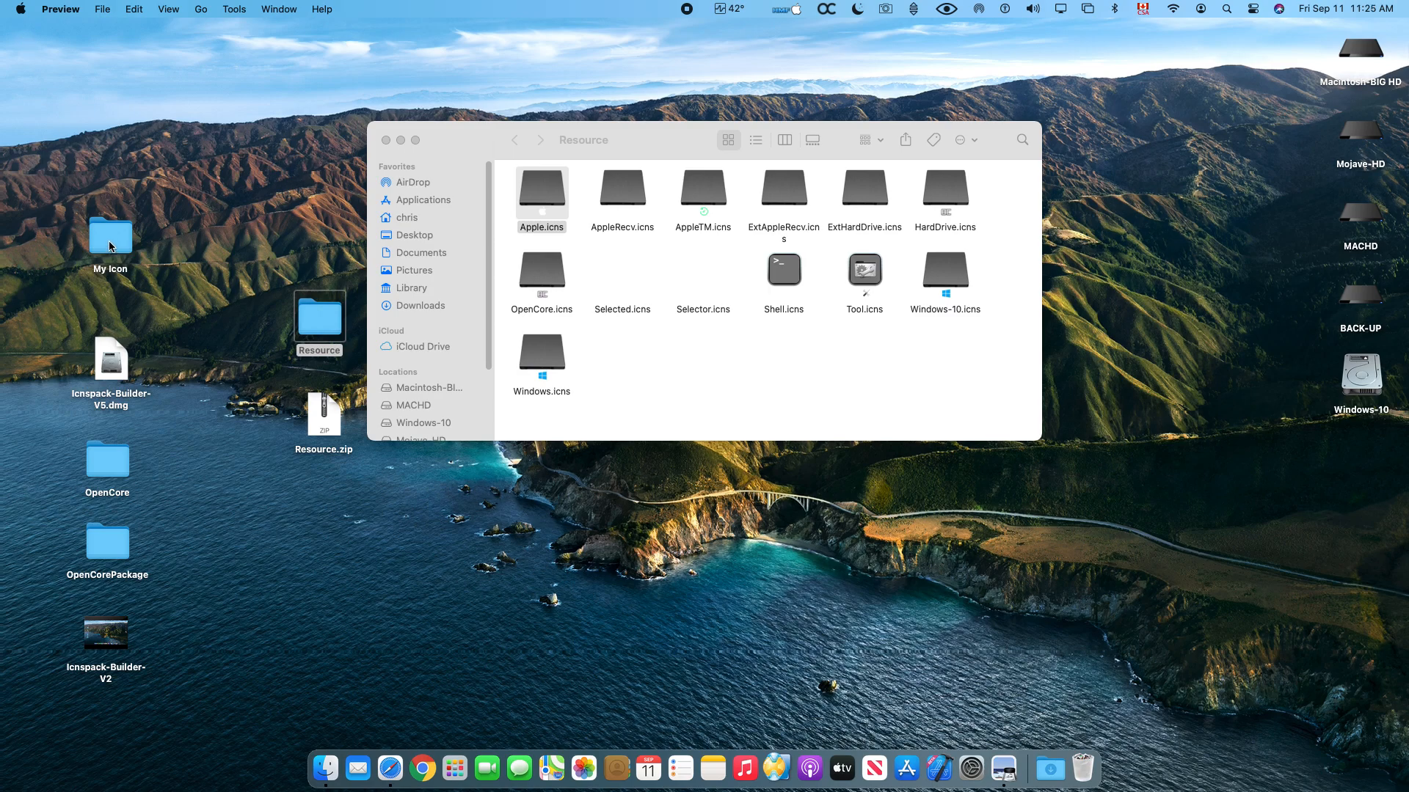
right_click(208, 108)
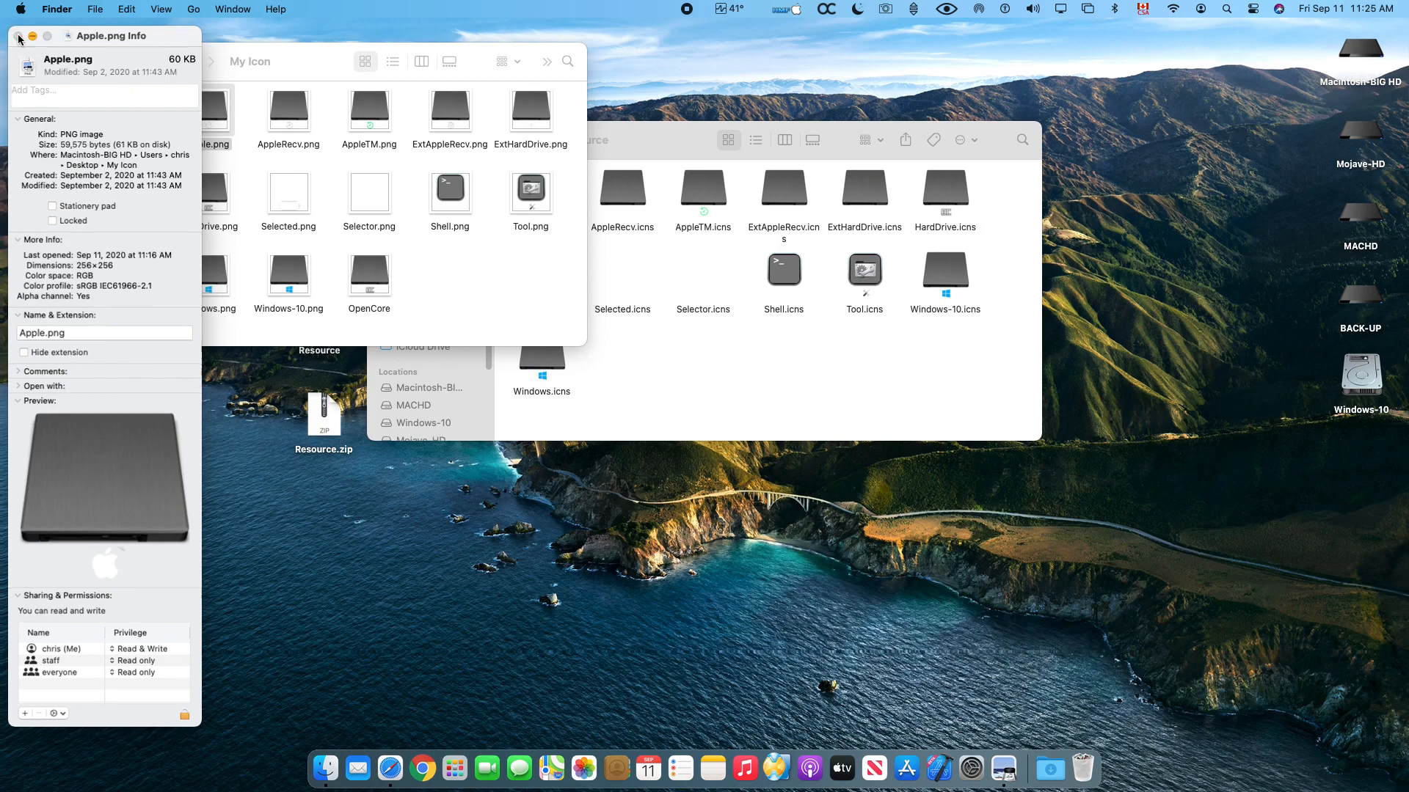
click(21, 35)
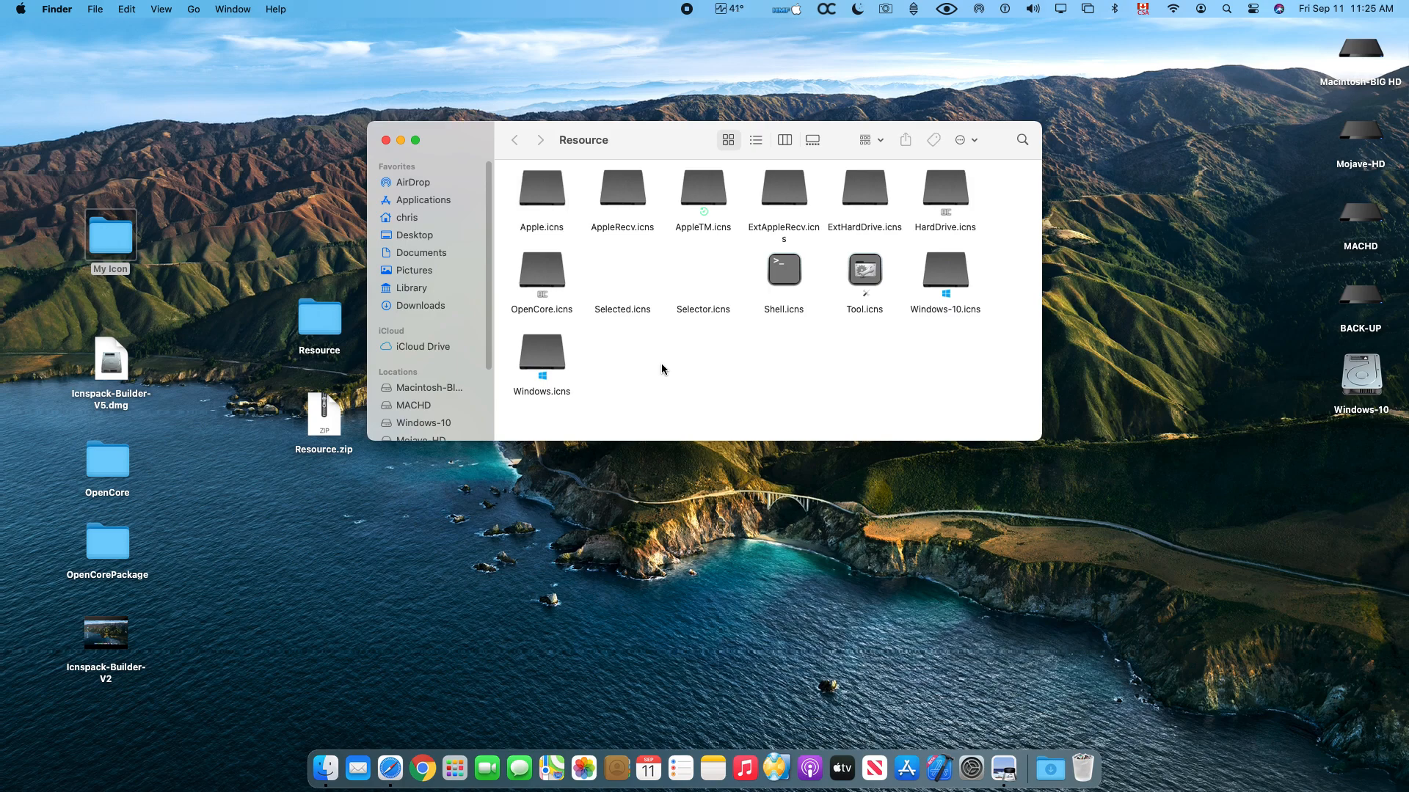
mouse_move(494, 161)
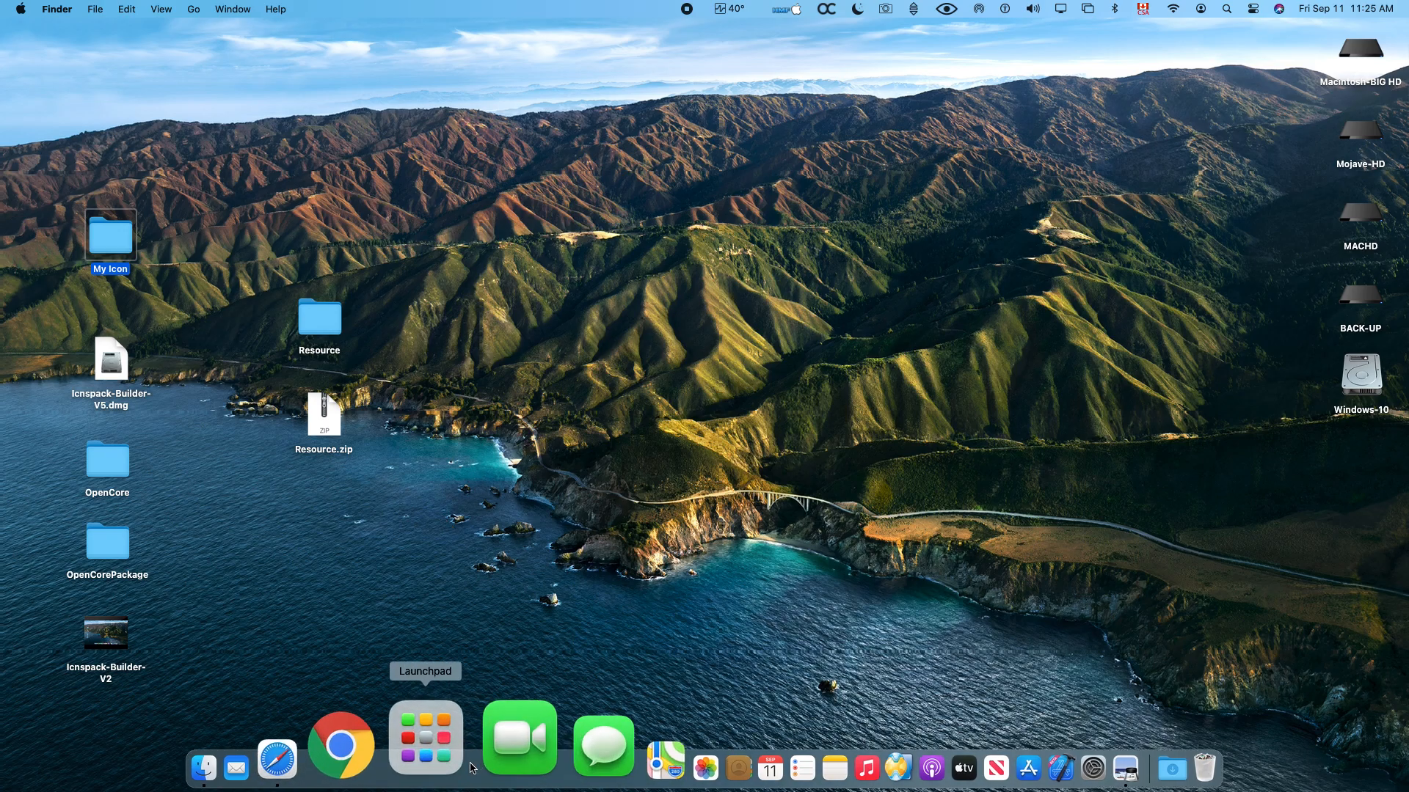
- Bring Icnspack-Builder back up from the Dock
click(426, 738)
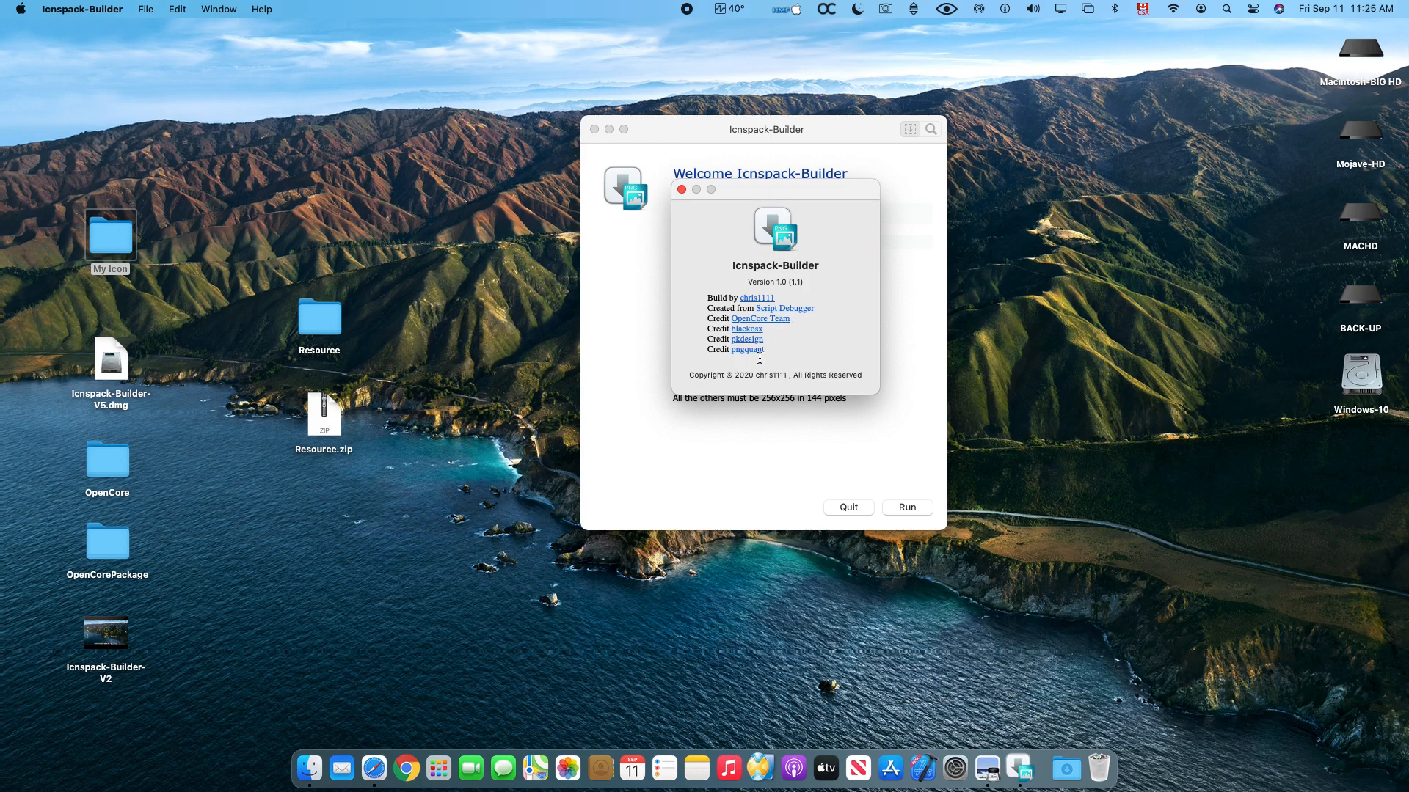
mouse_move(747, 343)
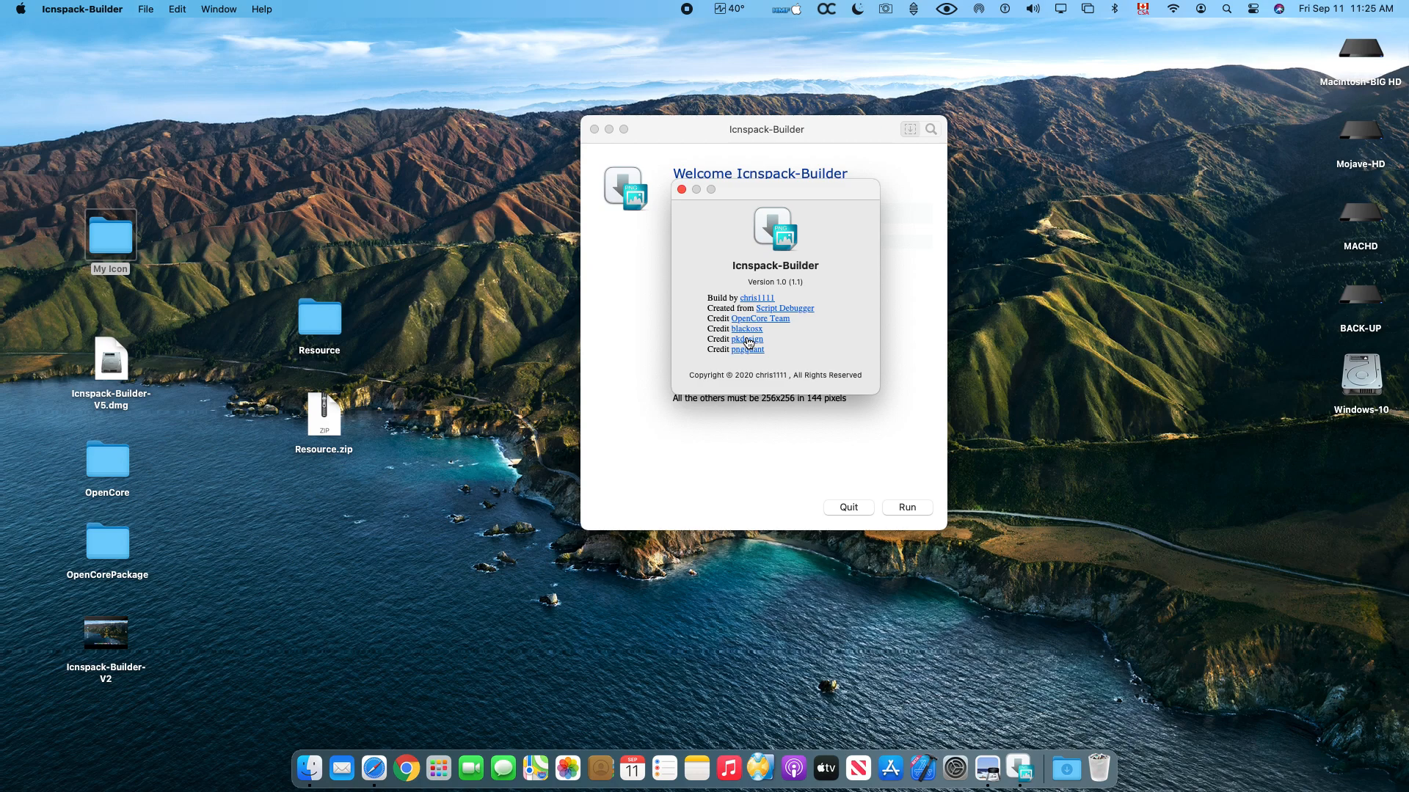
mouse_move(744, 334)
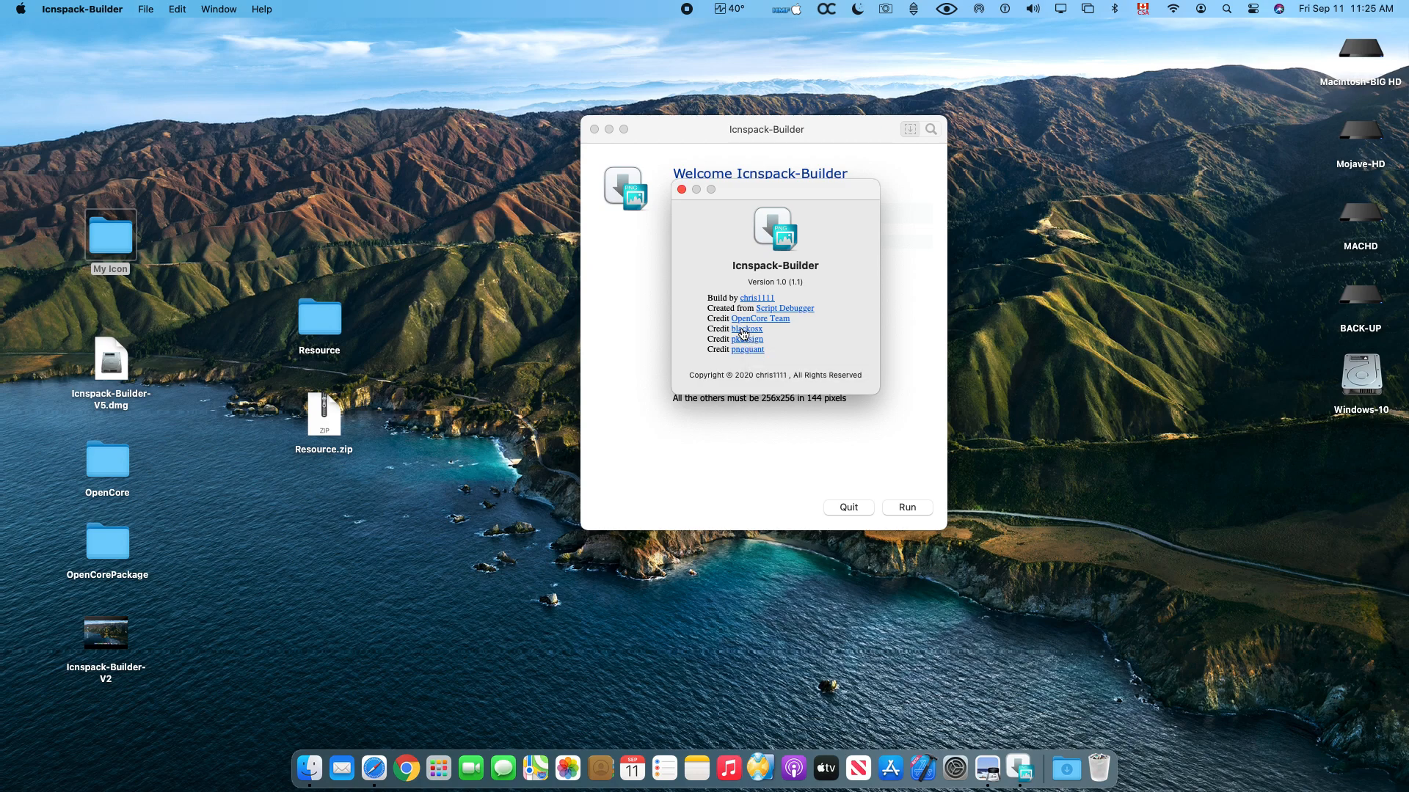
mouse_move(743, 333)
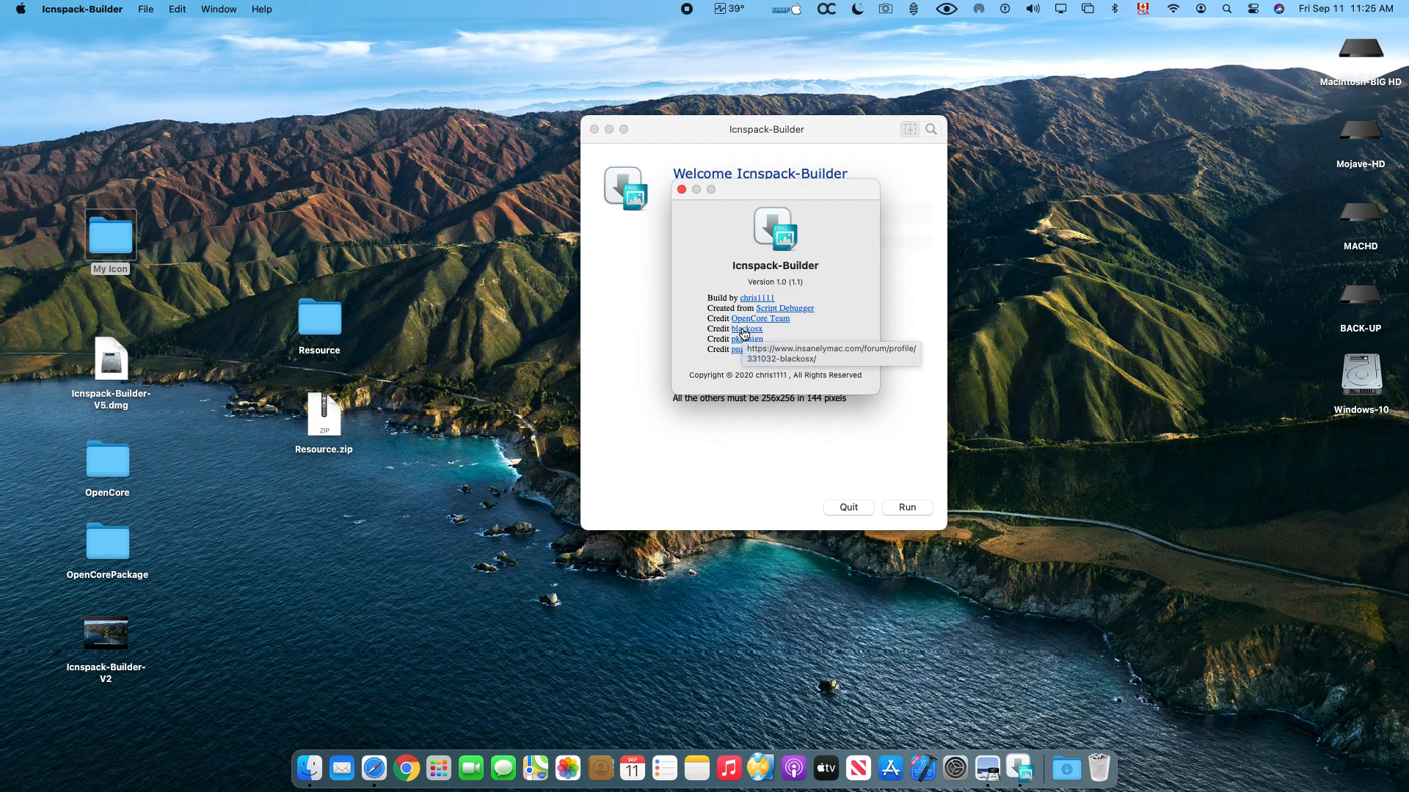
mouse_move(801, 313)
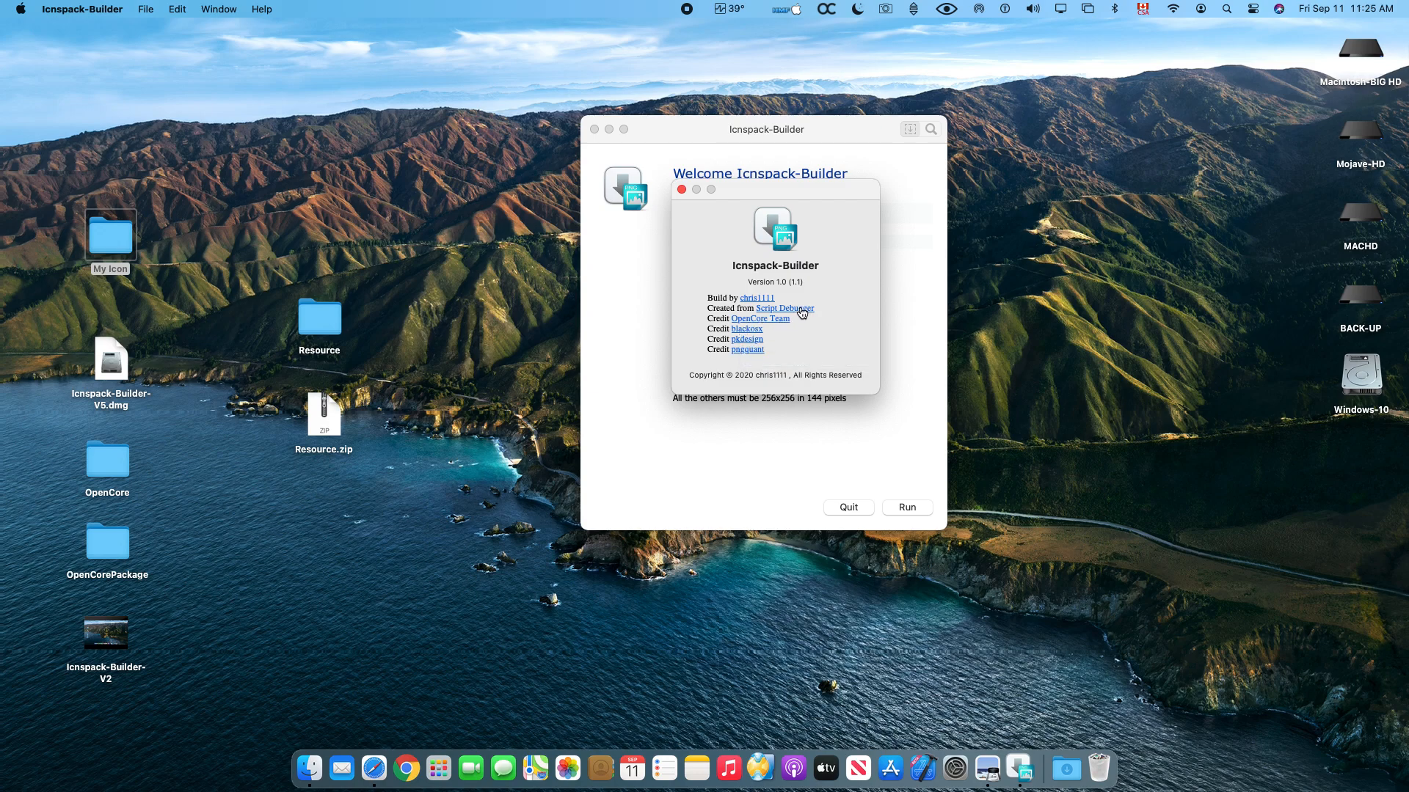
mouse_move(800, 310)
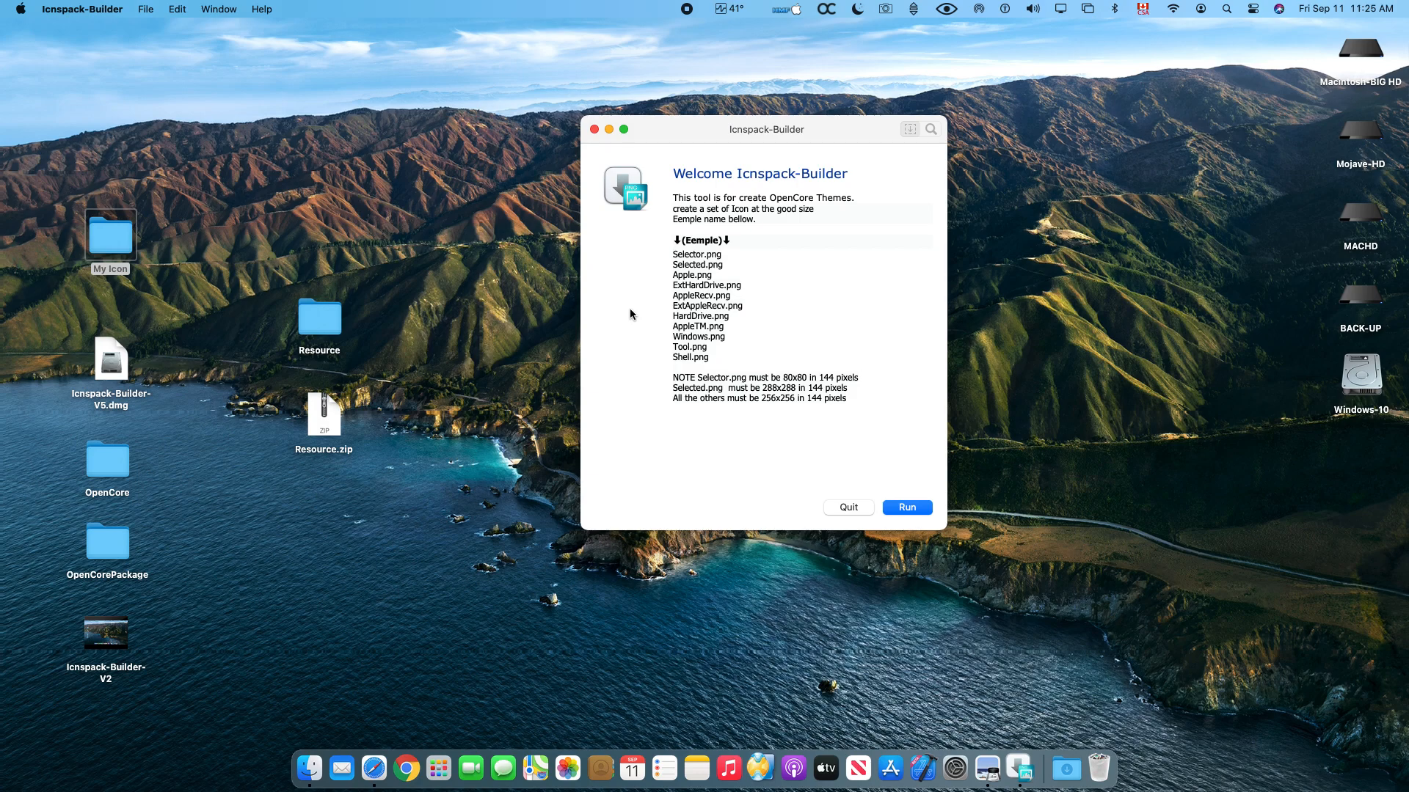
mouse_move(647, 304)
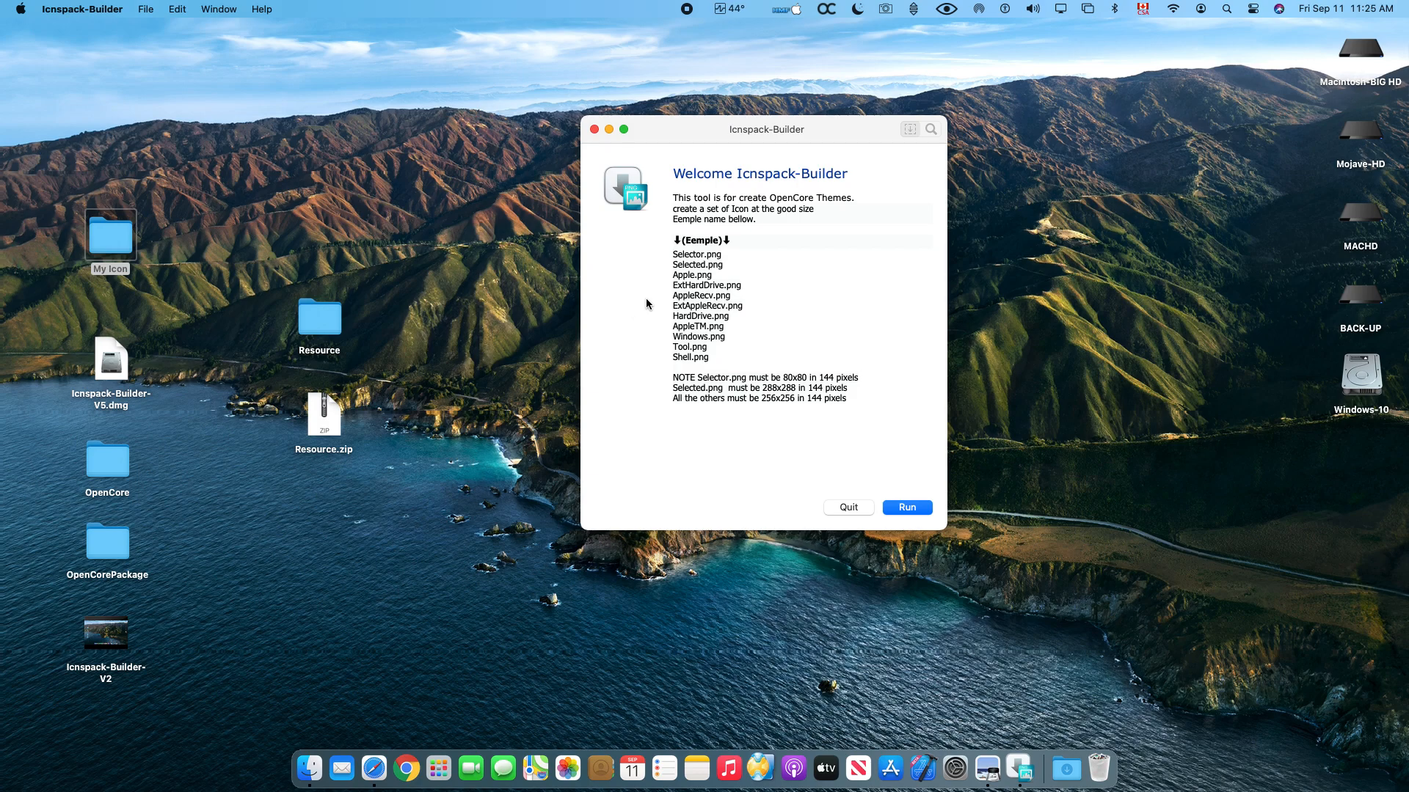